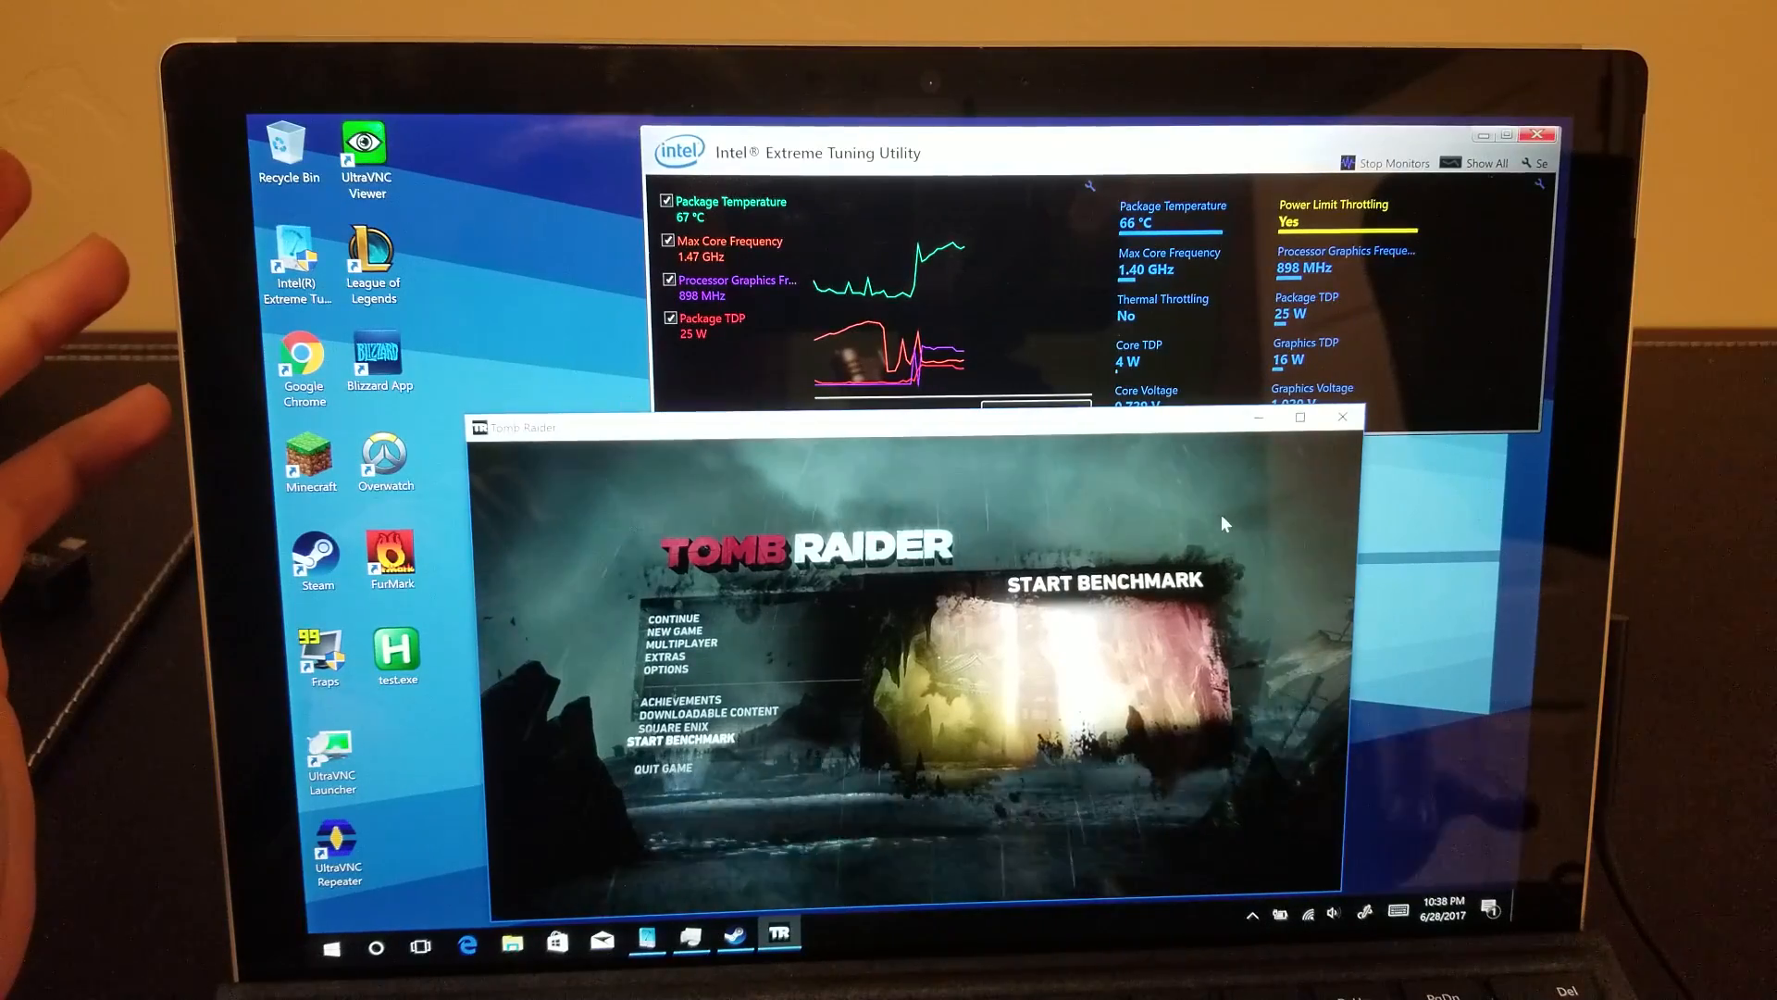
- Run Tomb Raider's built-in benchmark via Start Benchmark on the main menu
left_click(675, 739)
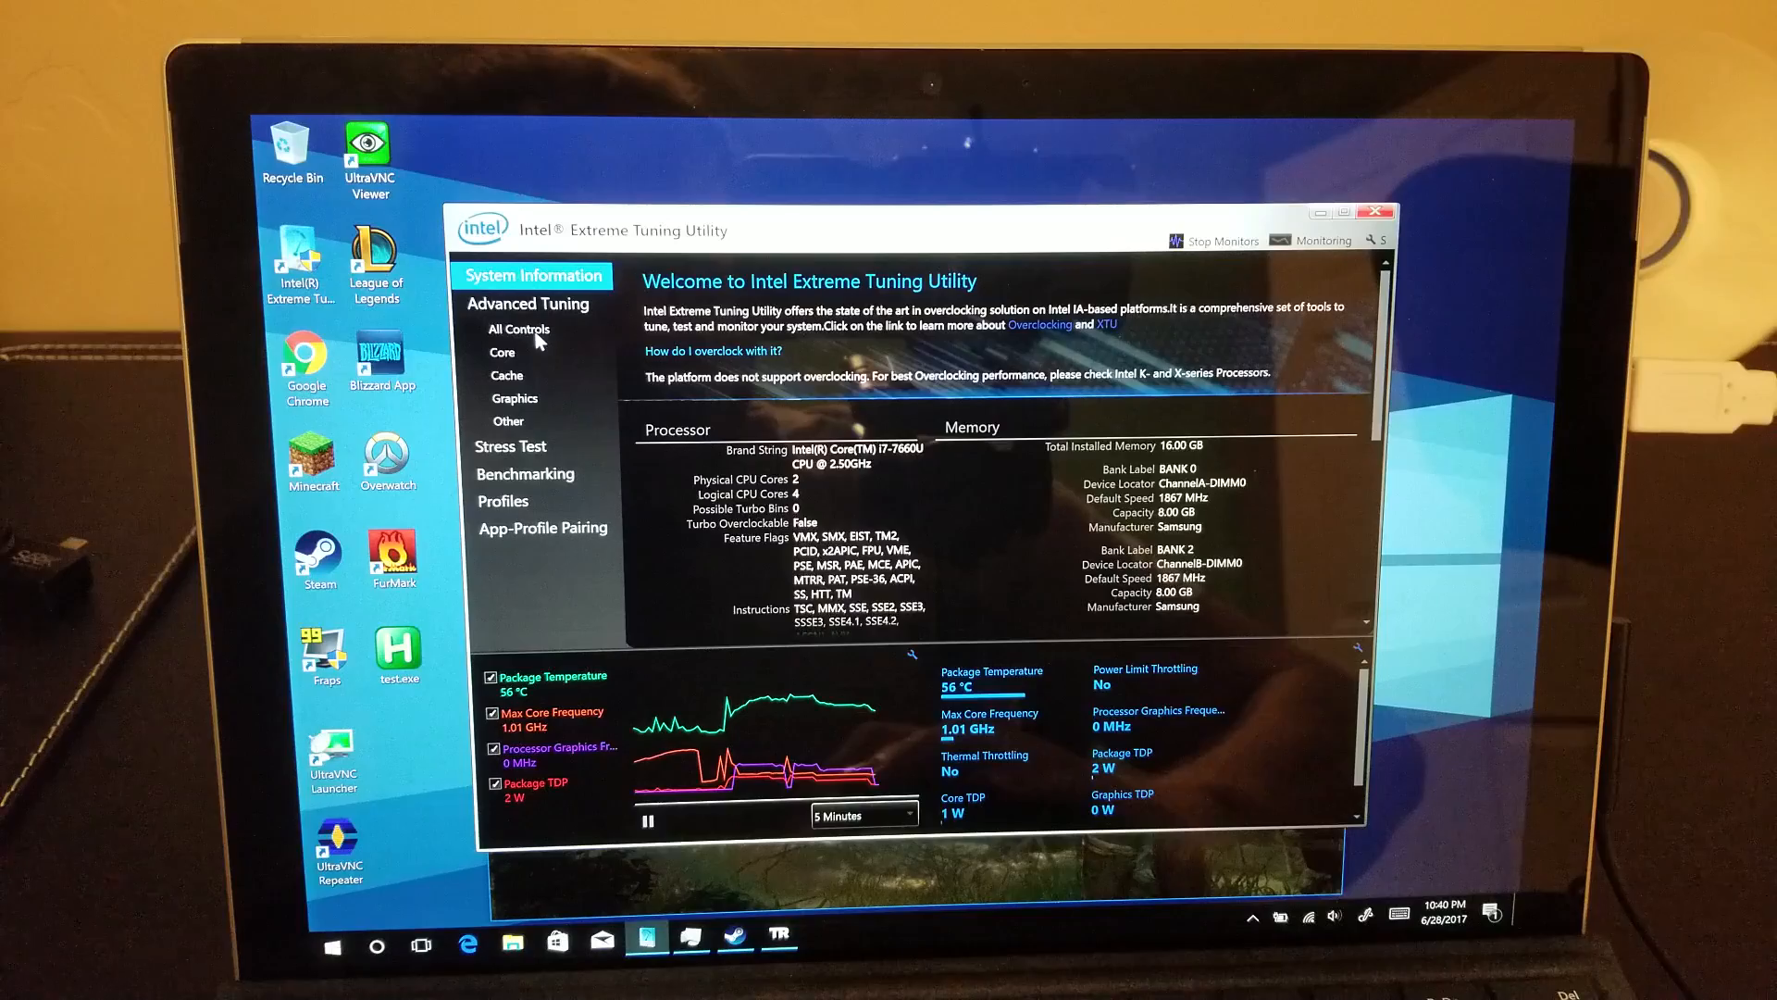
- Unlock All Controls, agree to the risk warning, and apply Turbo Boost Power Max at 35 W
left_click(518, 329)
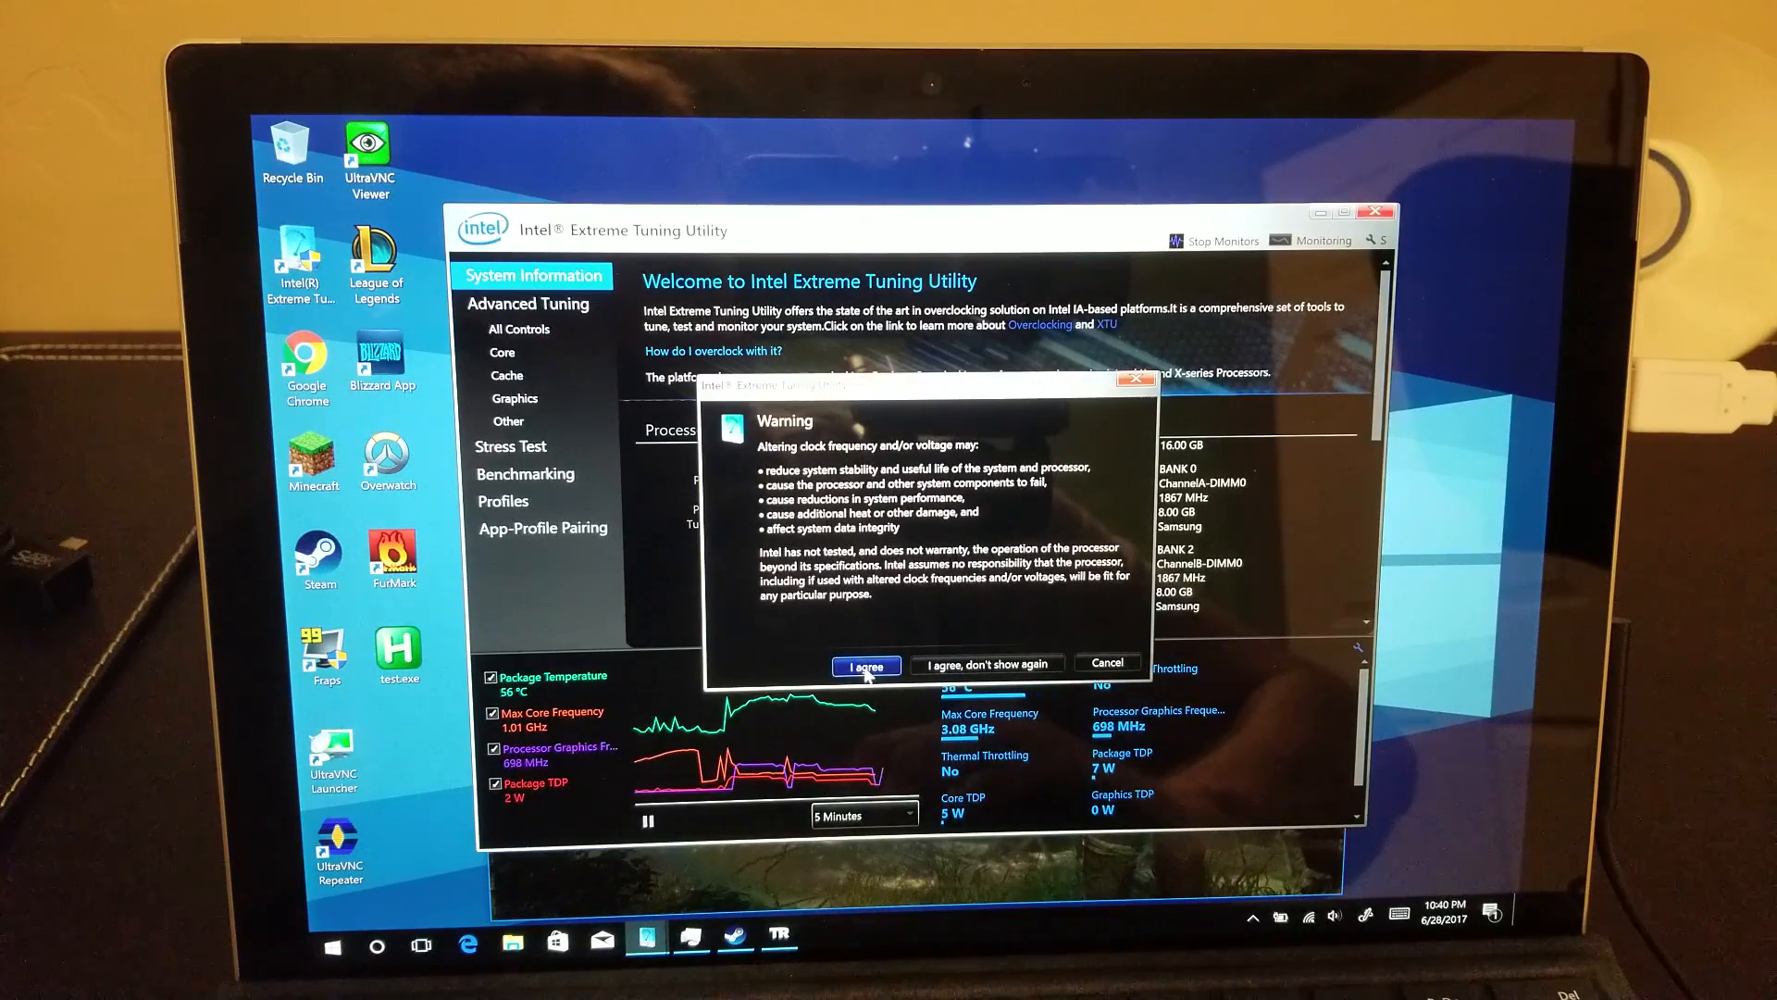
left_click(864, 665)
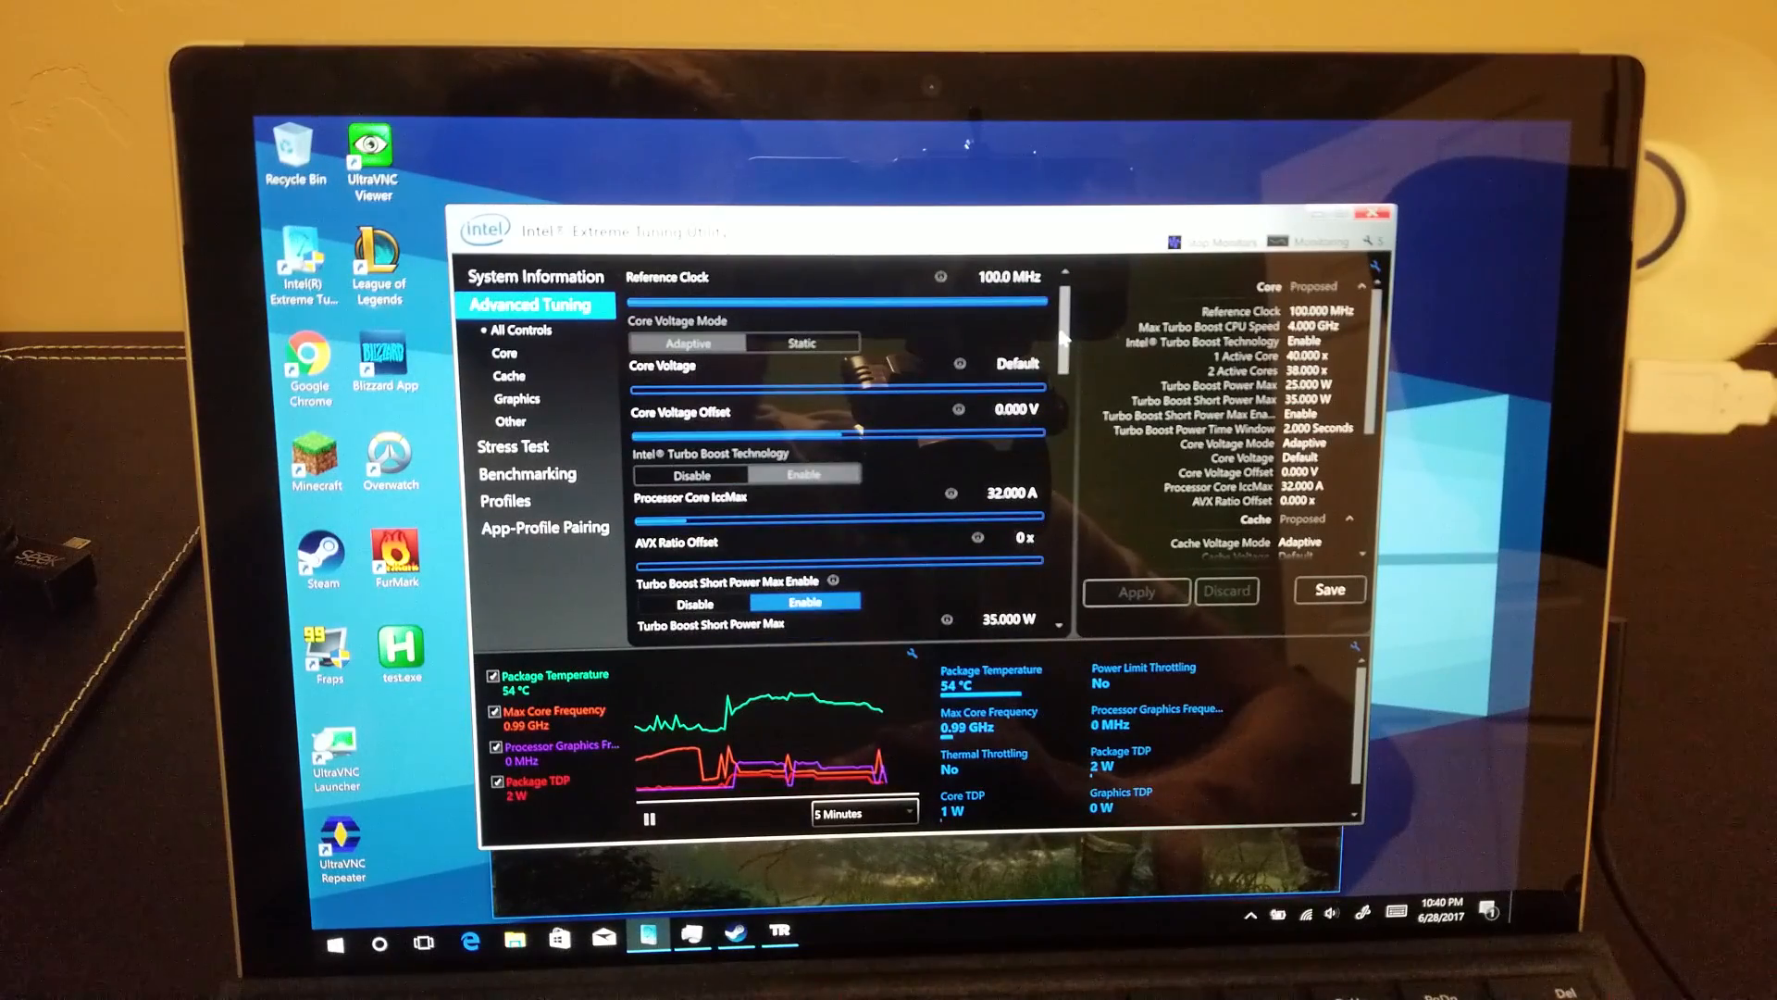
scroll("down", 3)
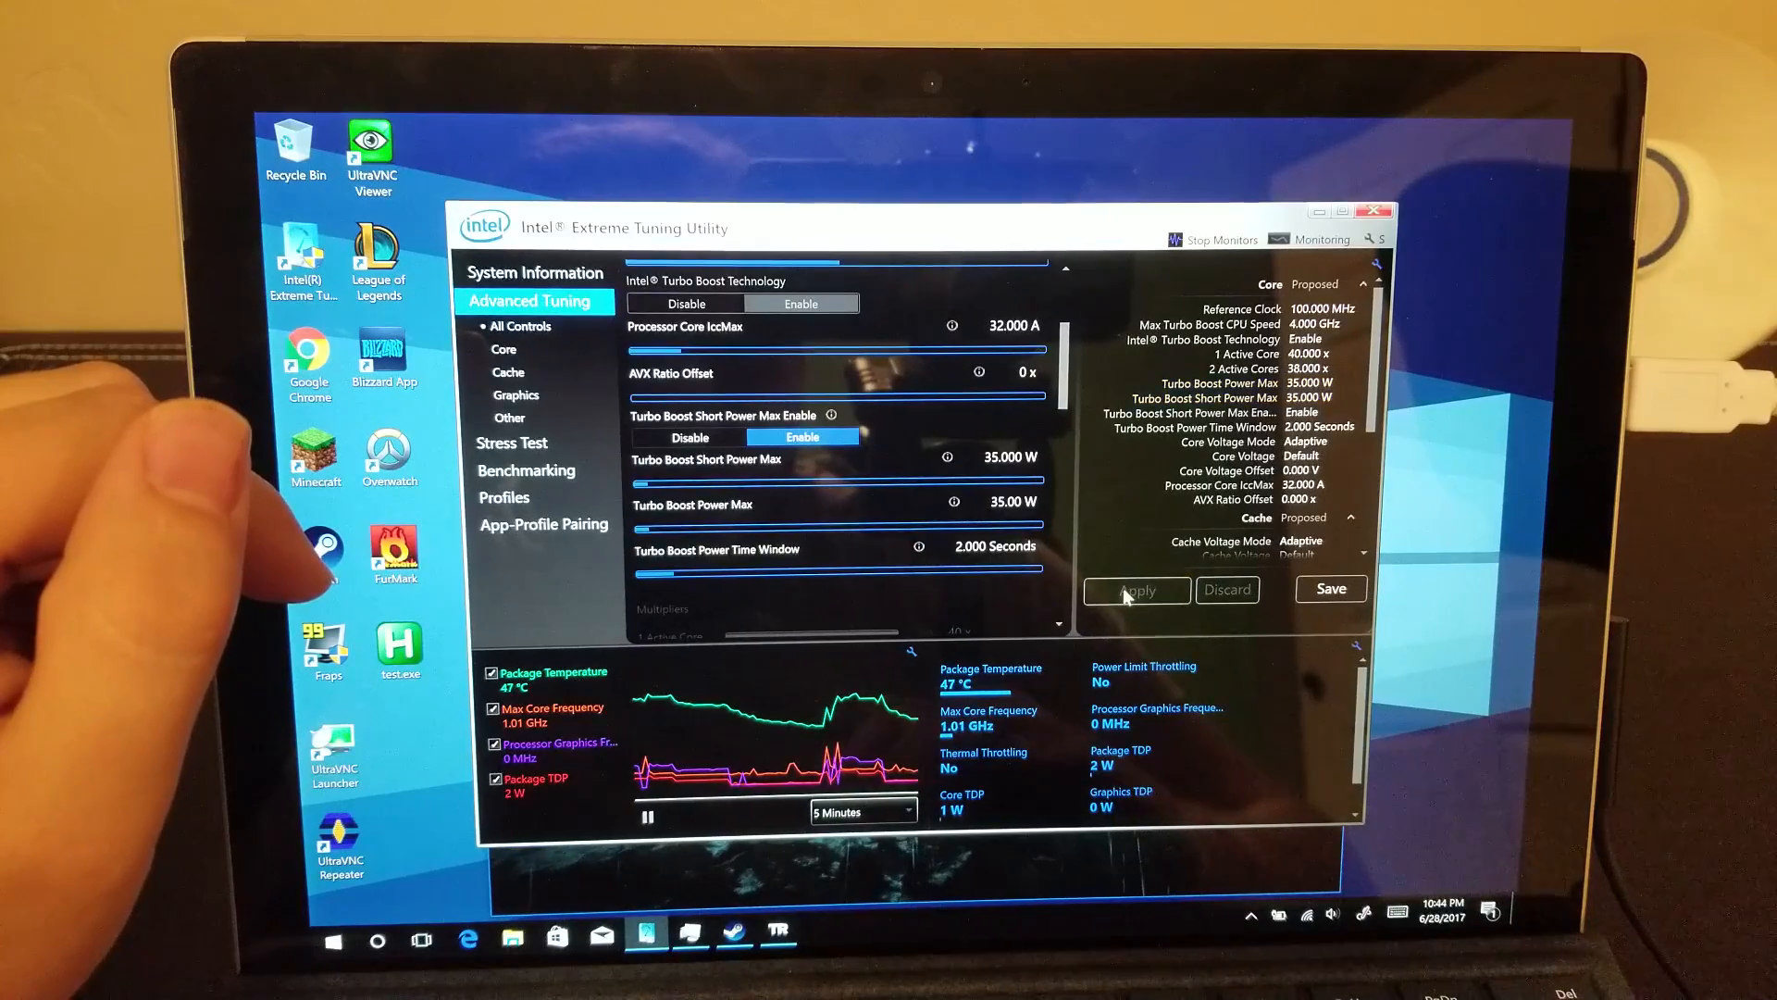
left_click(1135, 588)
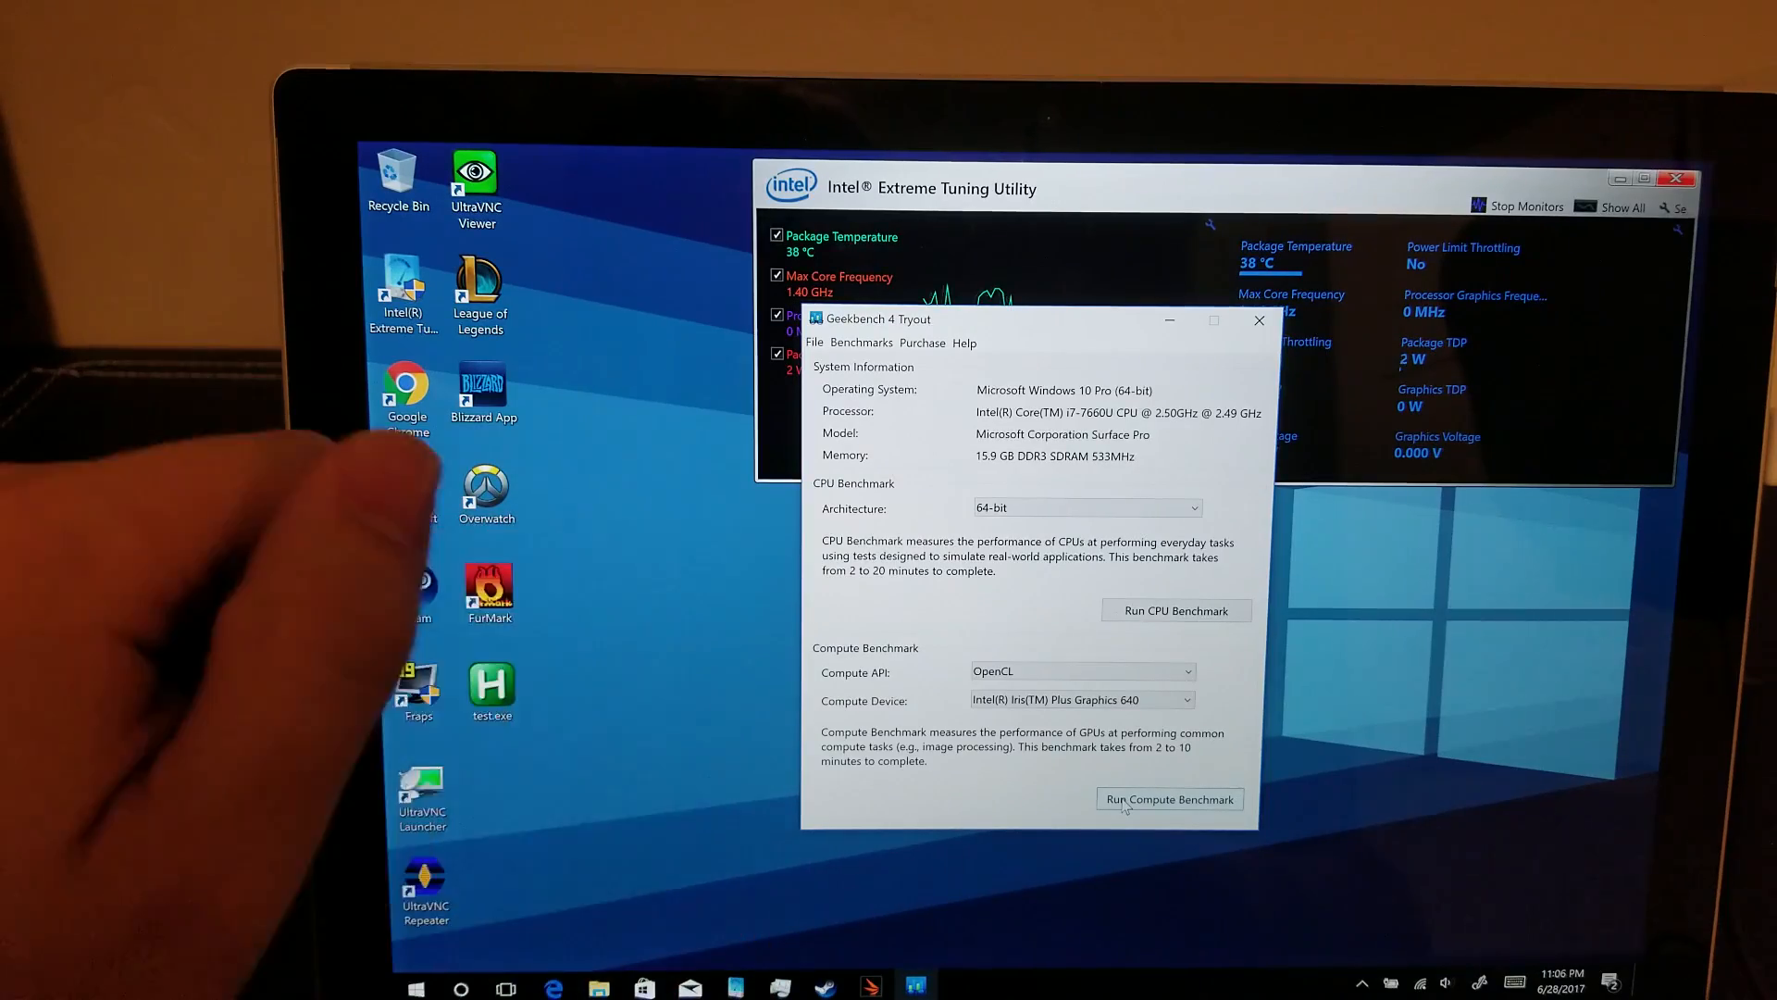
- Run the Geekbench 4 OpenCL compute benchmark on the Iris Plus Graphics 640
left_click(1176, 609)
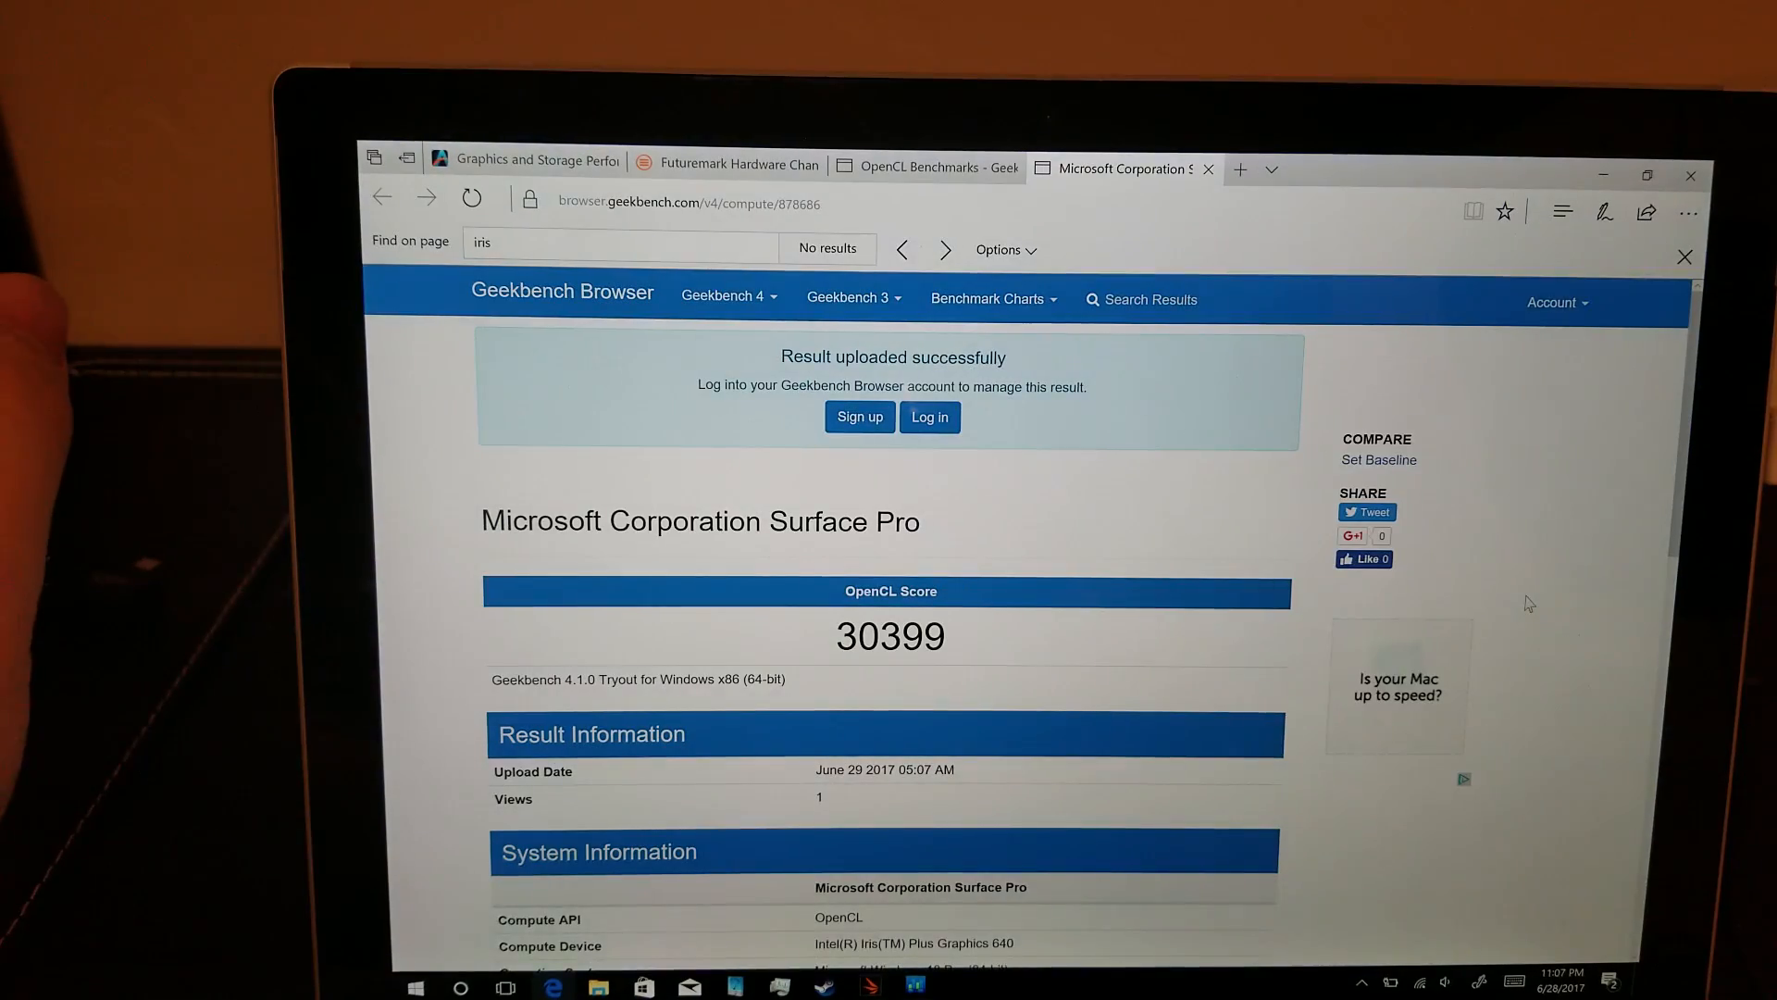
scroll("down", 3)
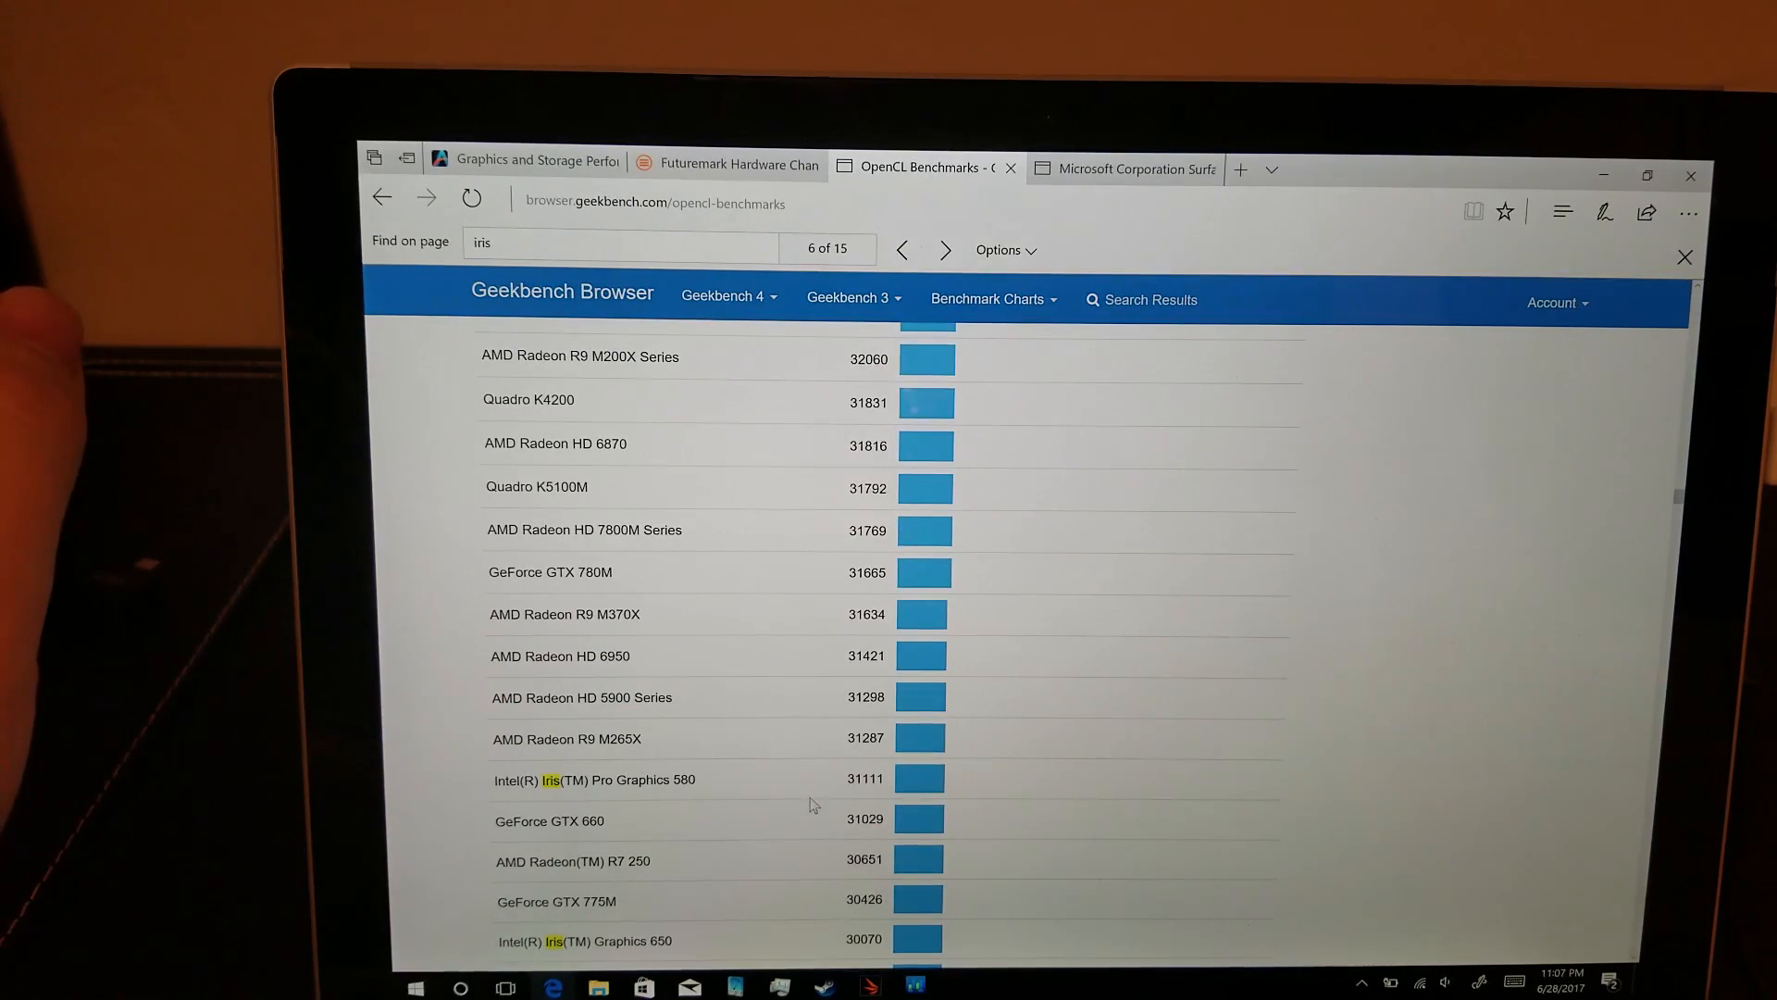
scroll("down", 3)
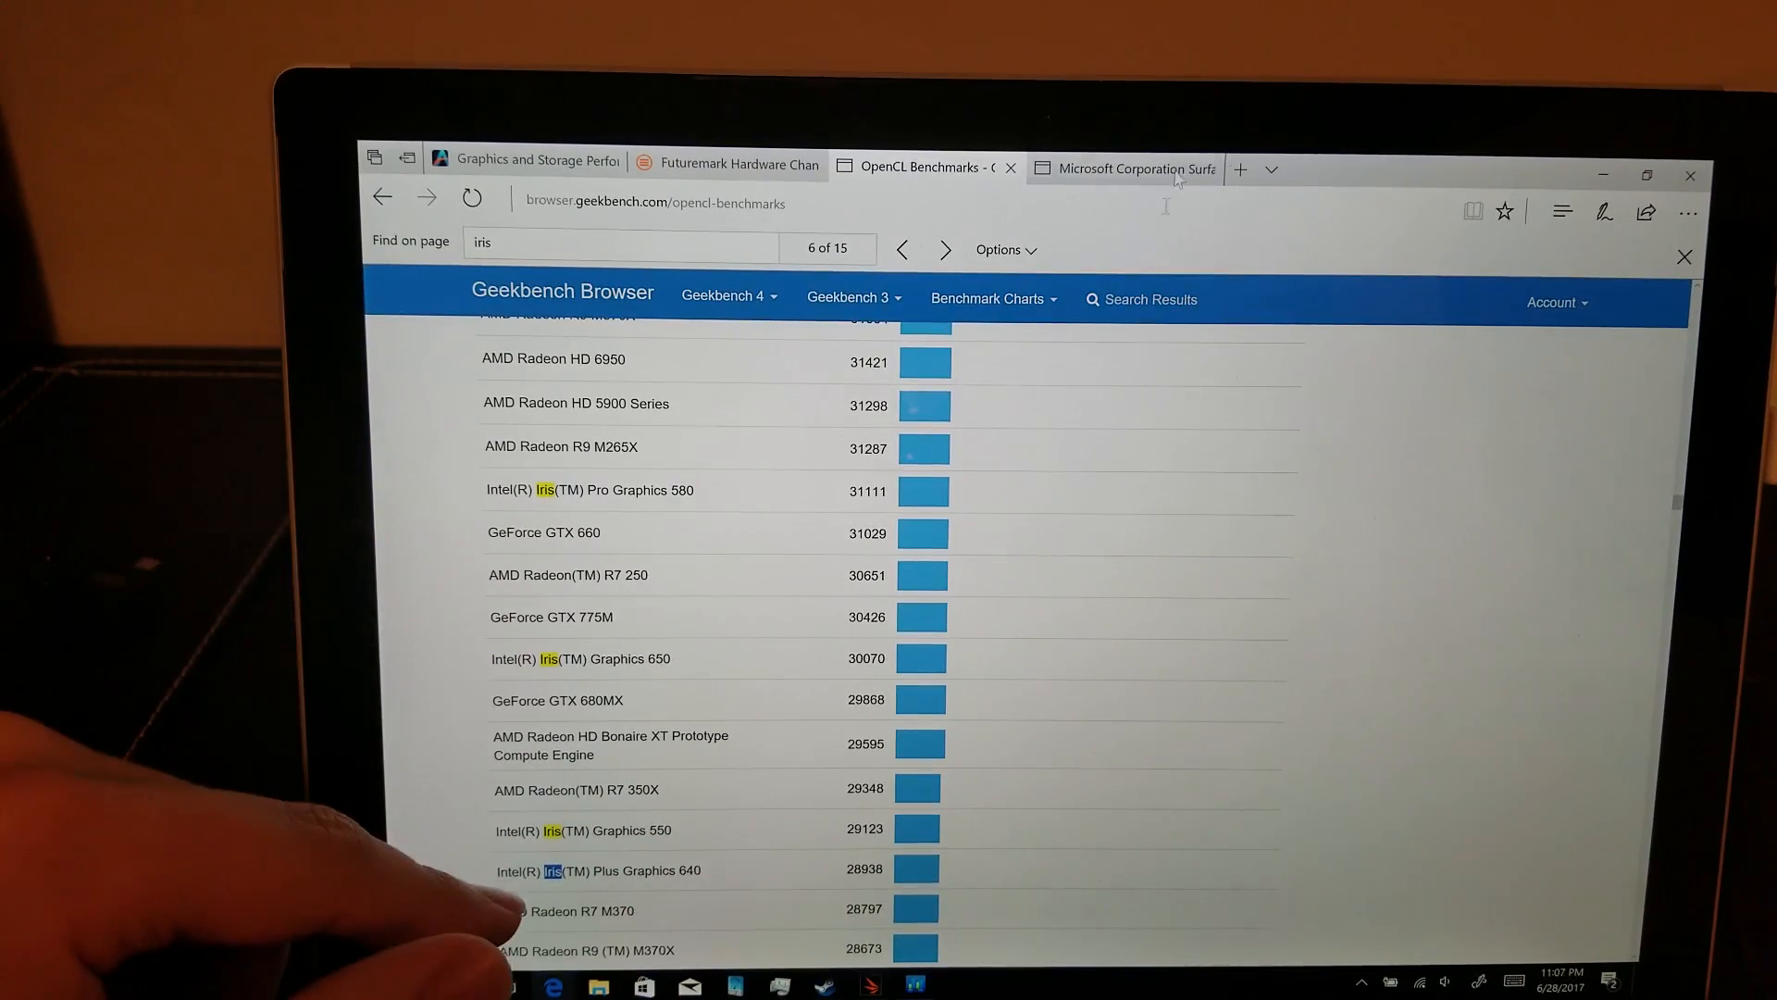
left_click(1122, 168)
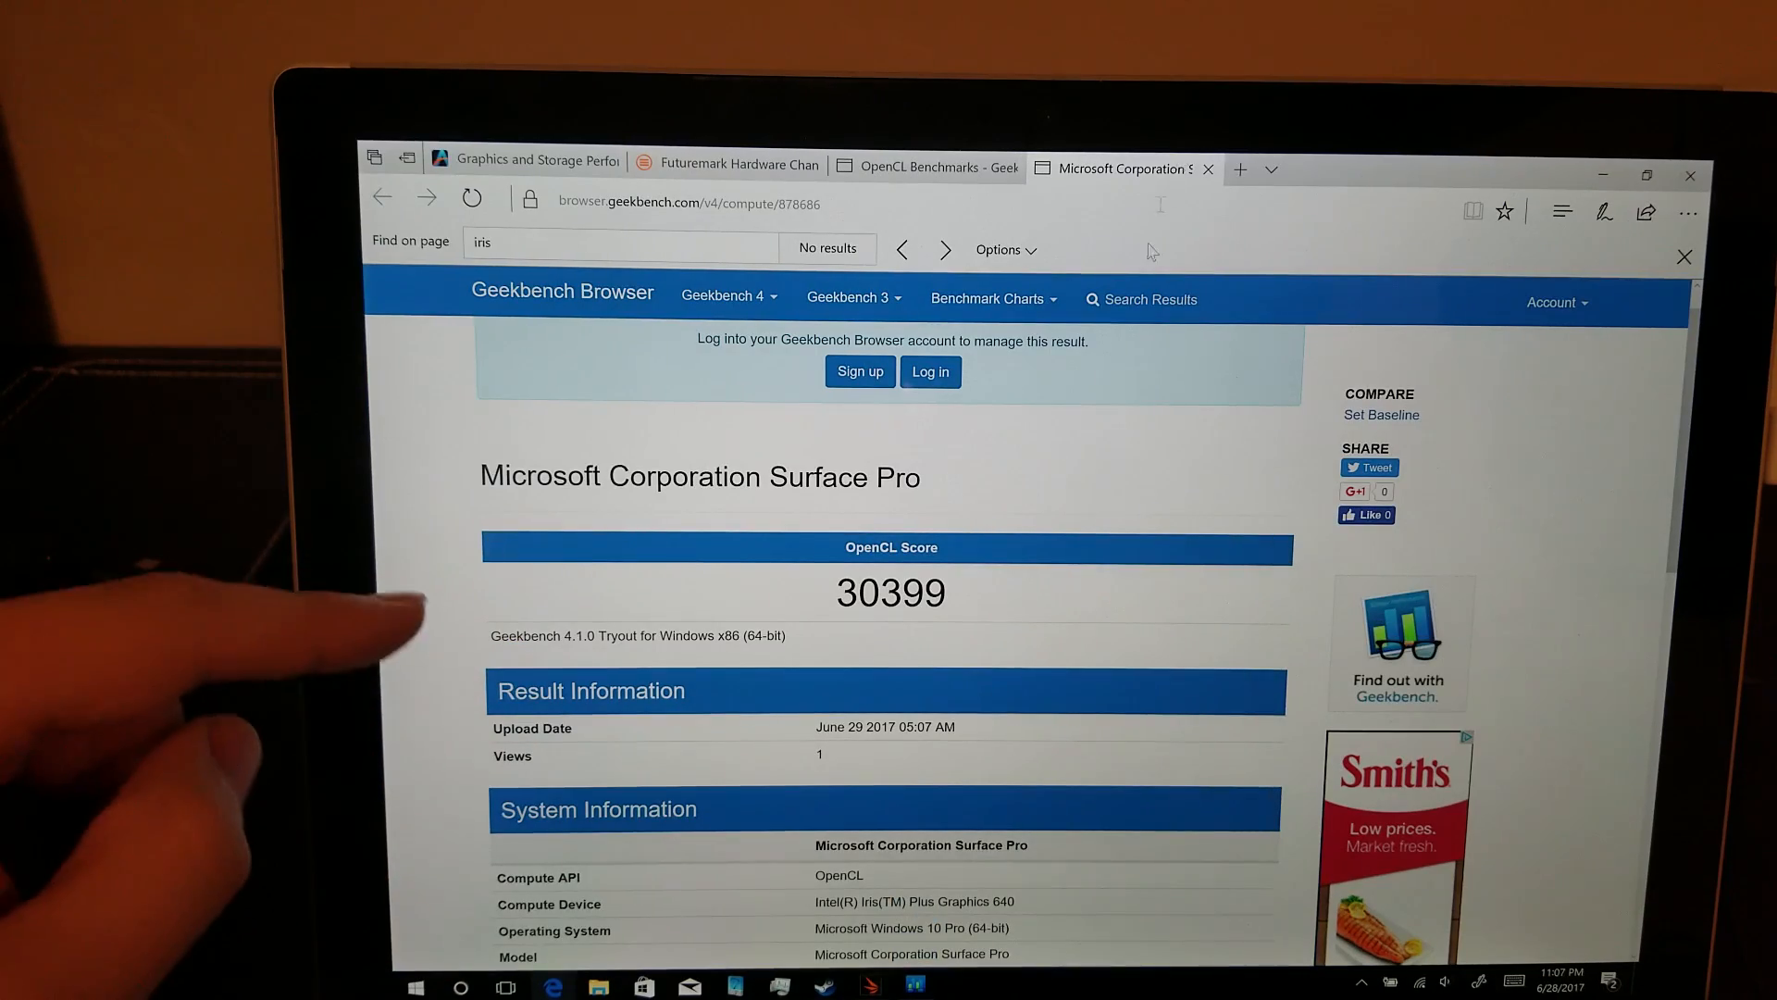
scroll("down", 3)
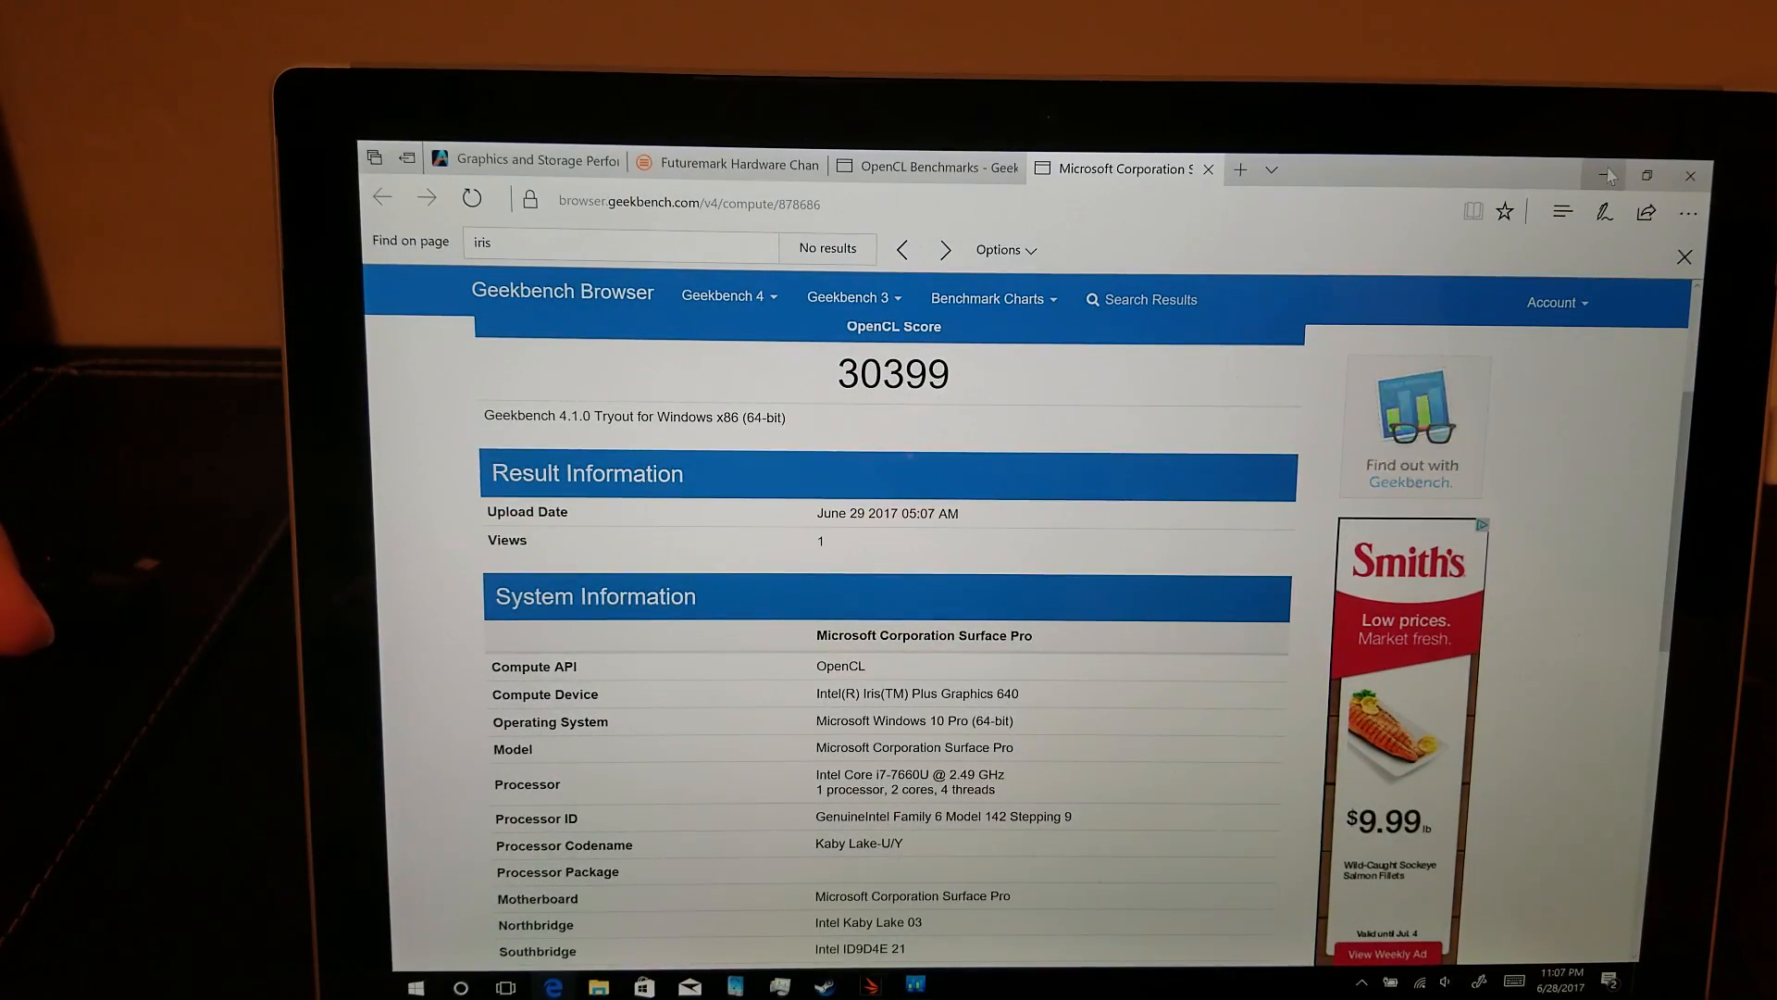
- Bring AnandTech's Surface Pro 2017 review to its Graphics Performance 3DMark Fire Strike chart
left_click(533, 167)
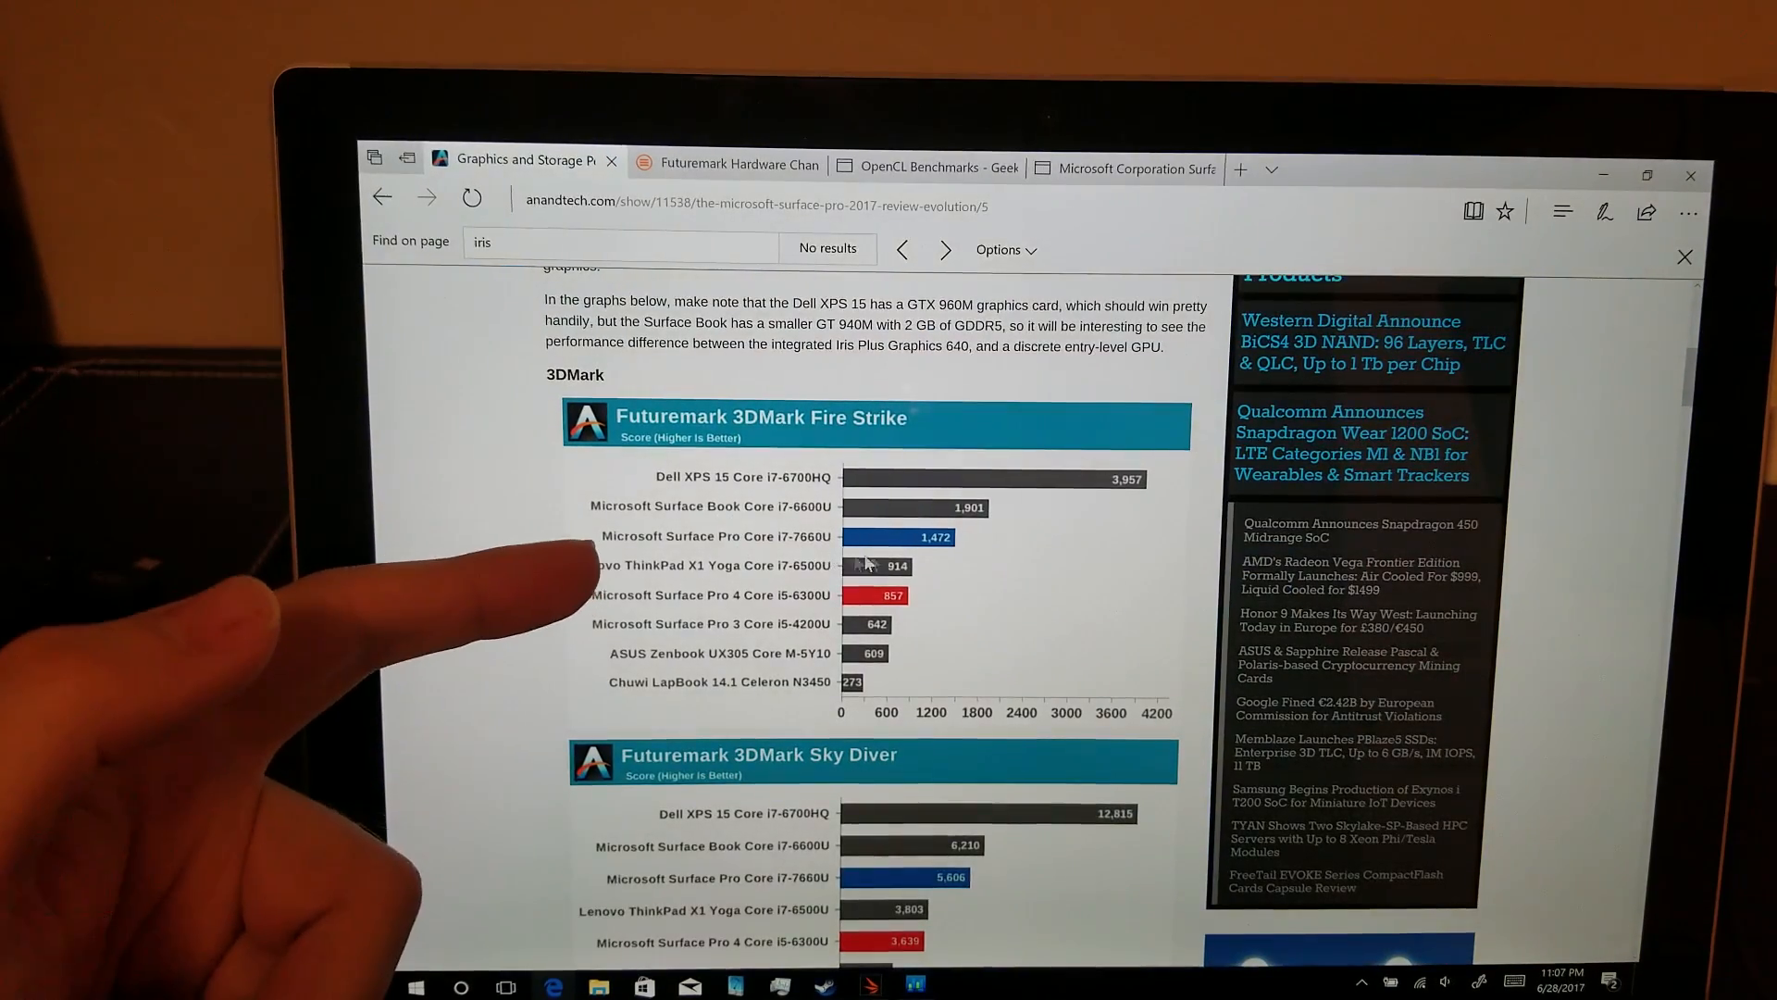
mouse_move(896, 565)
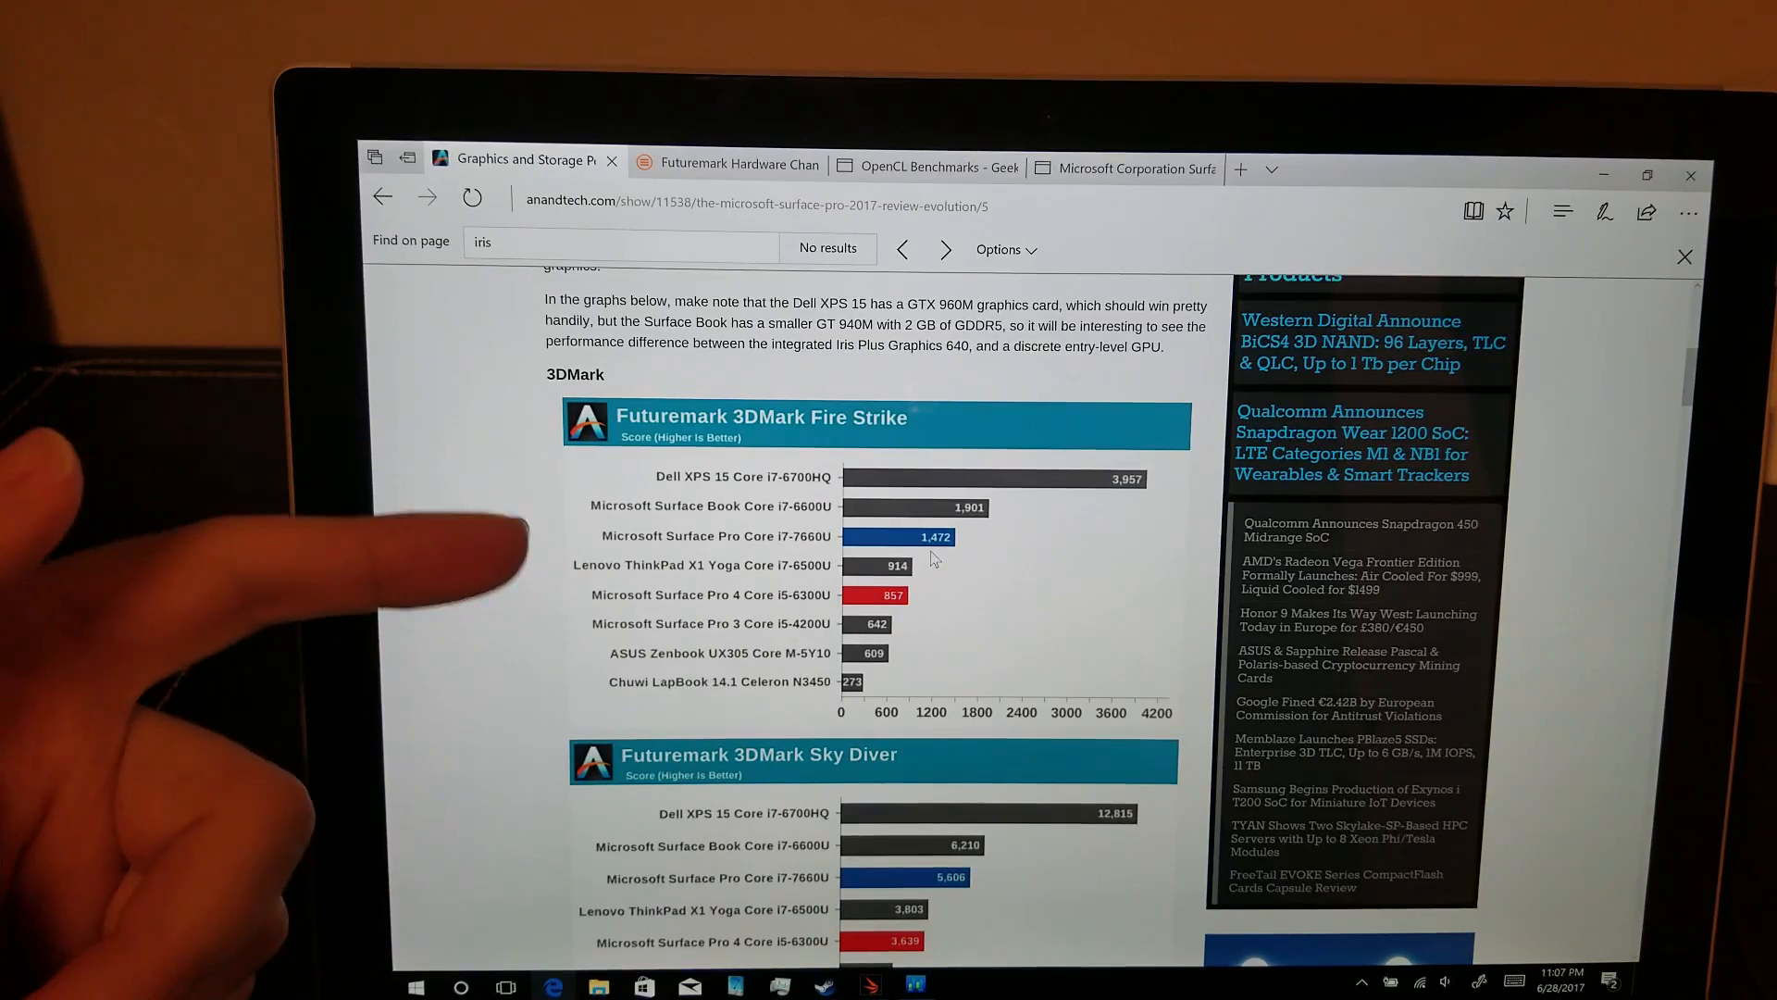
scroll("down", 3)
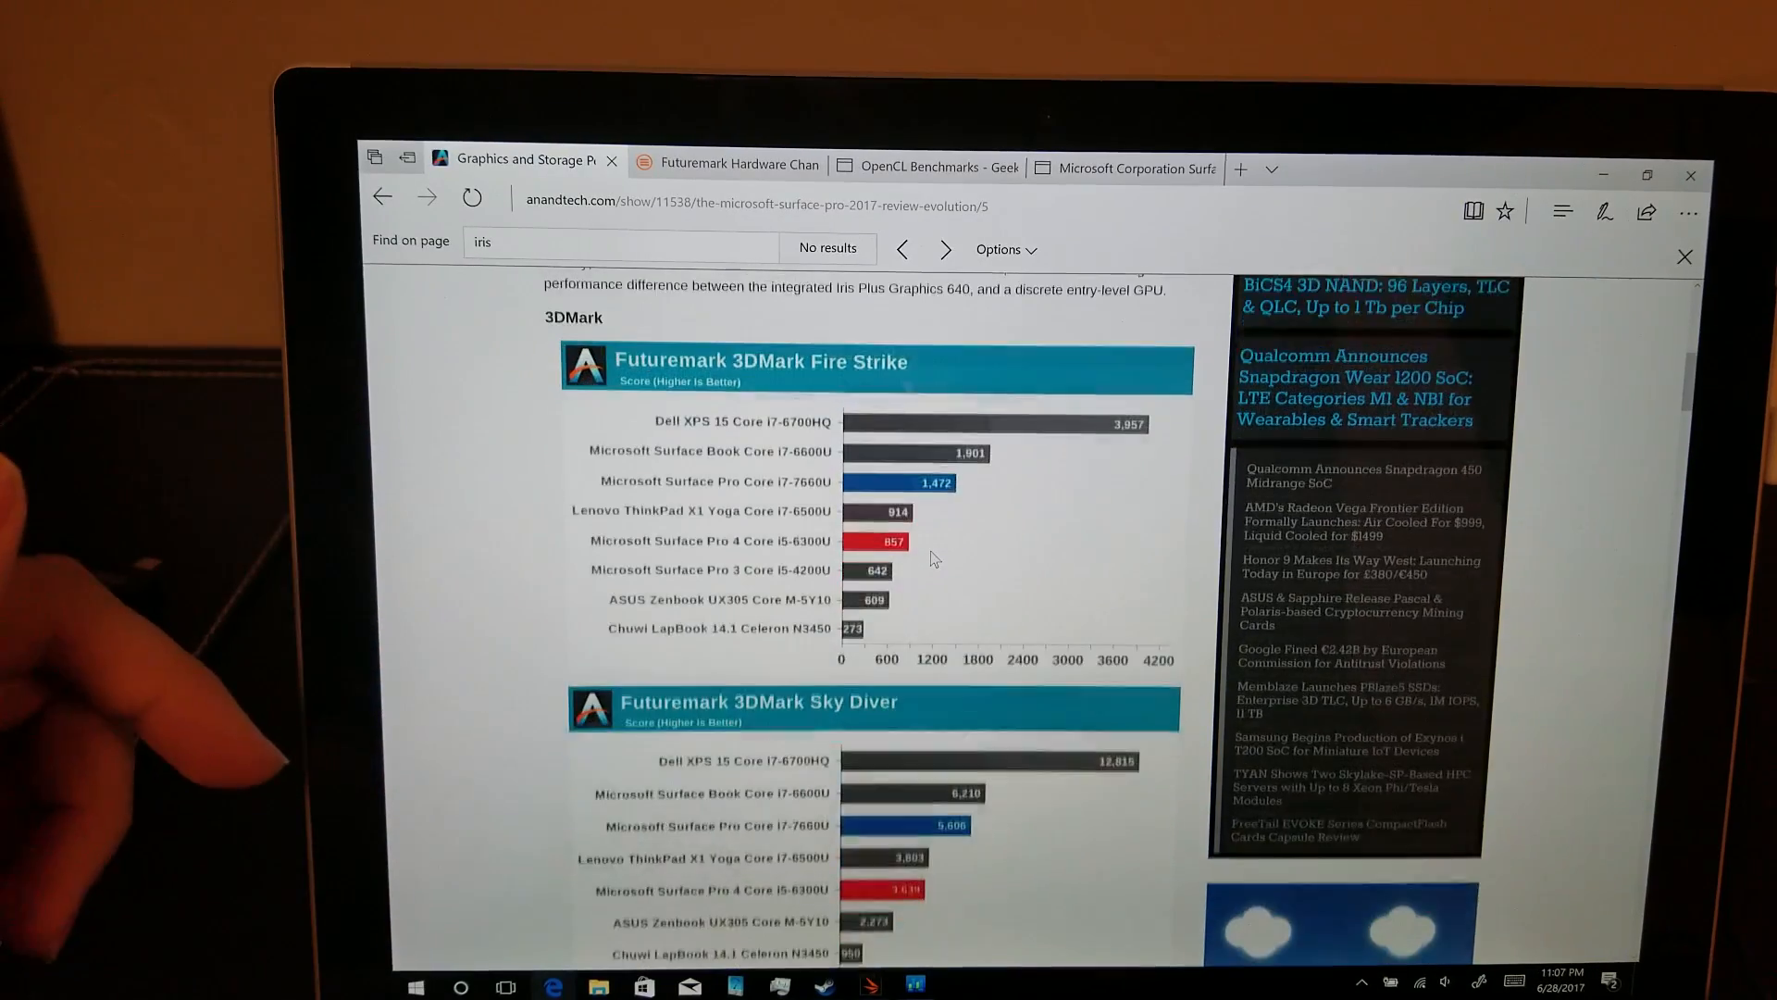
scroll("up", 3)
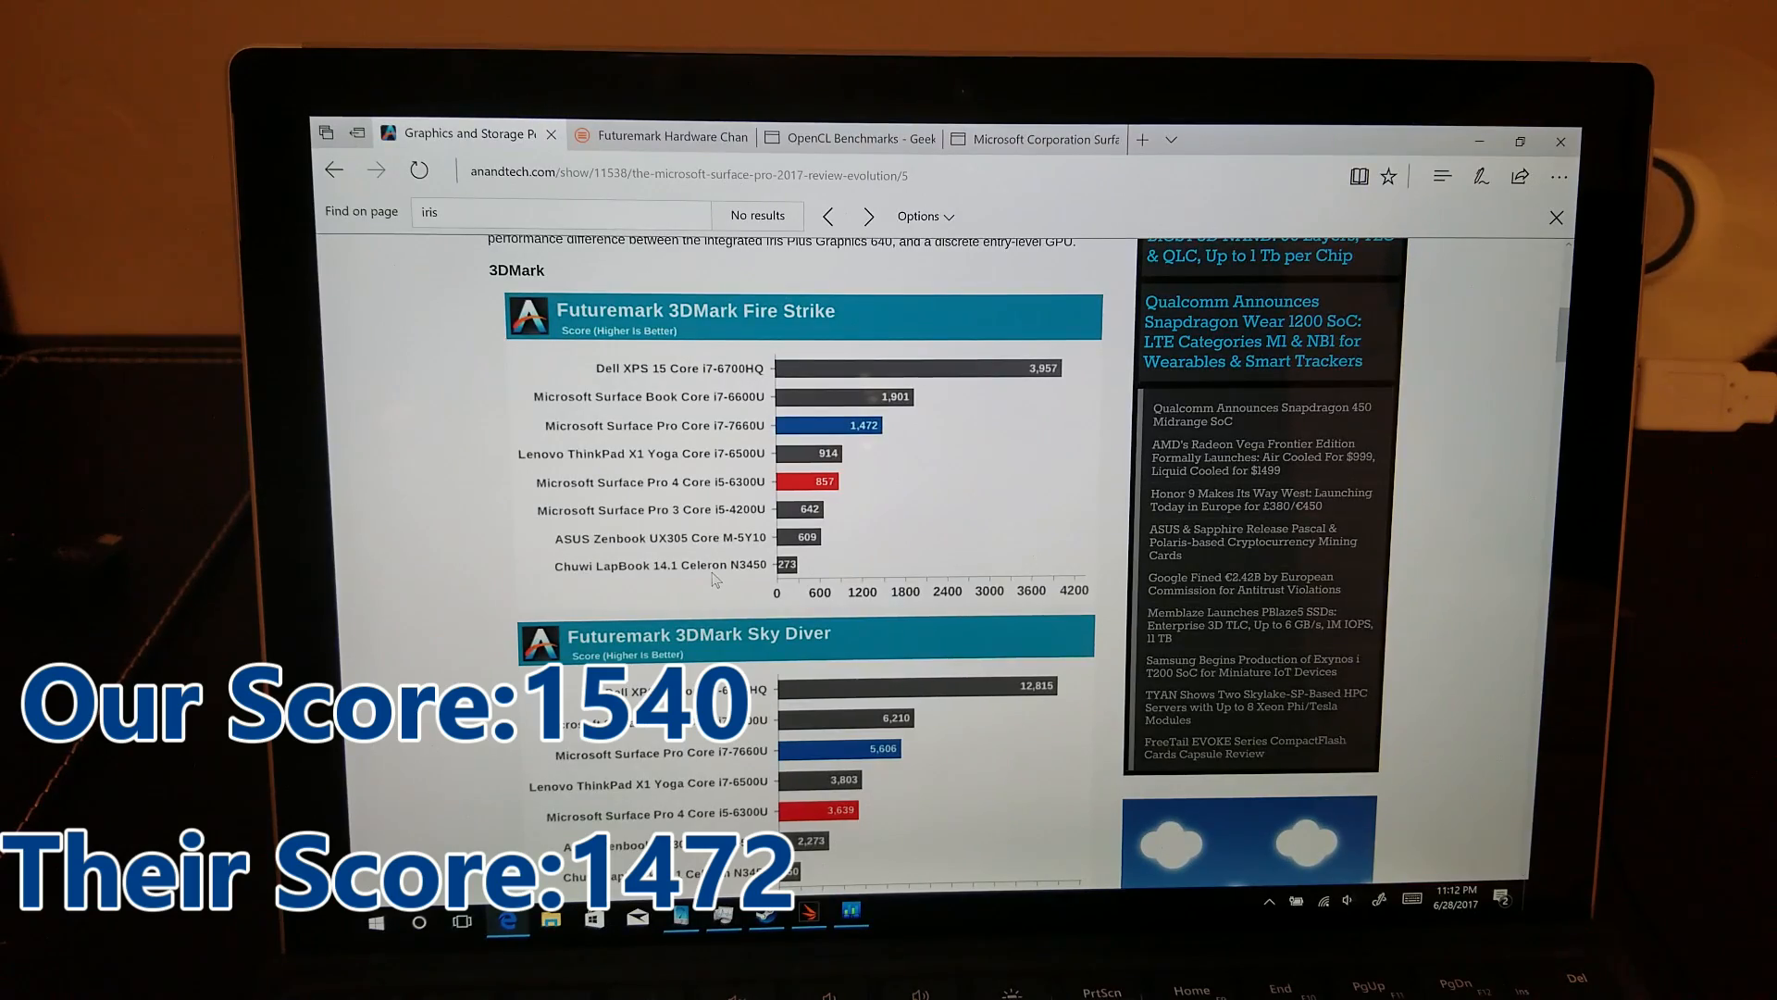
scroll("up", 3)
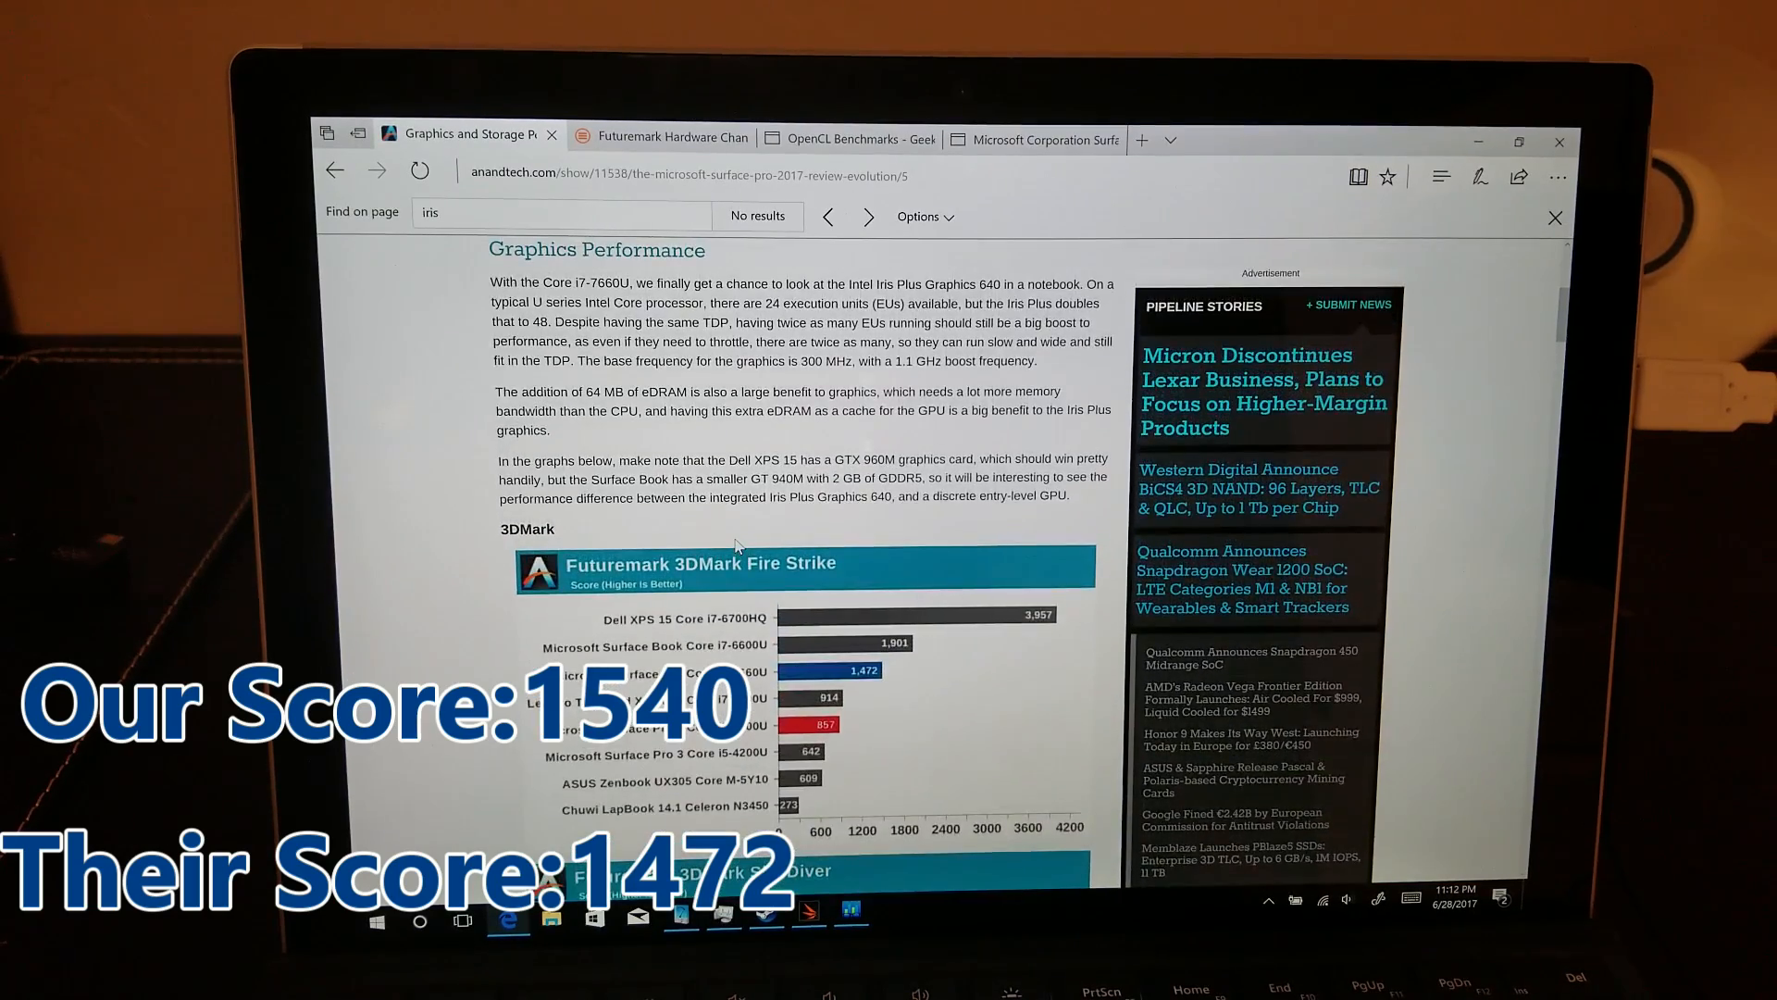
scroll("up", 3)
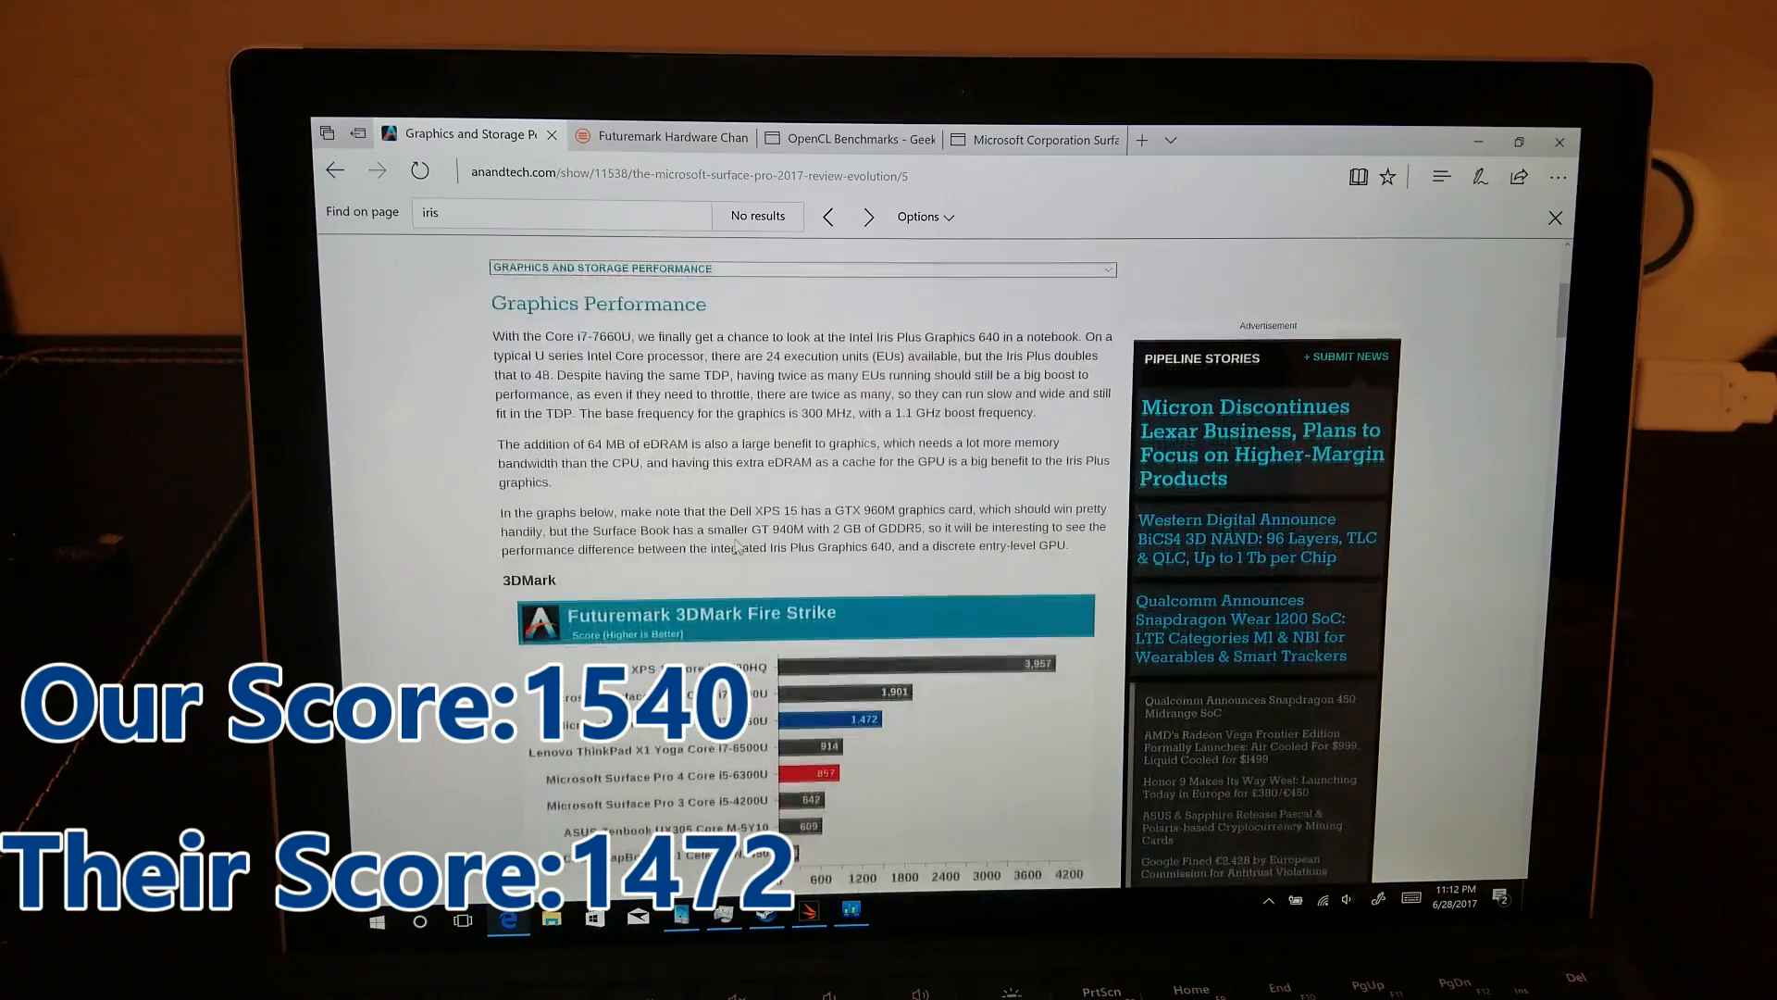
scroll("down", 3)
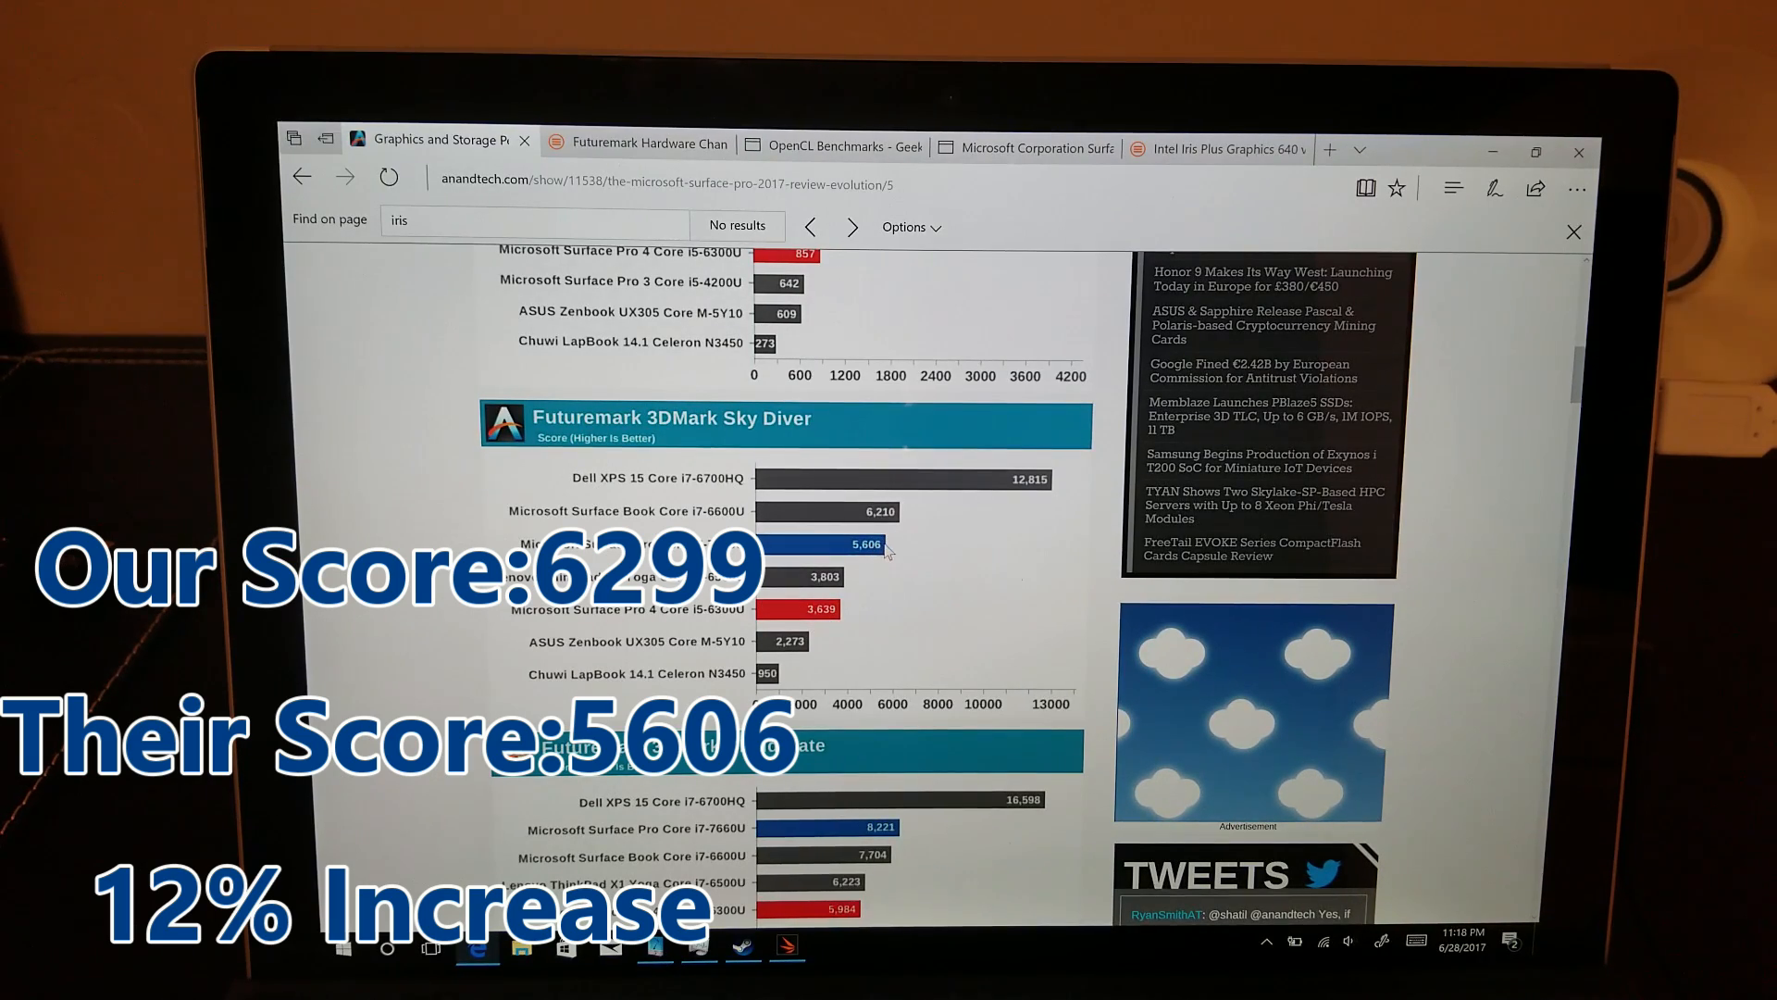
mouse_move(805, 524)
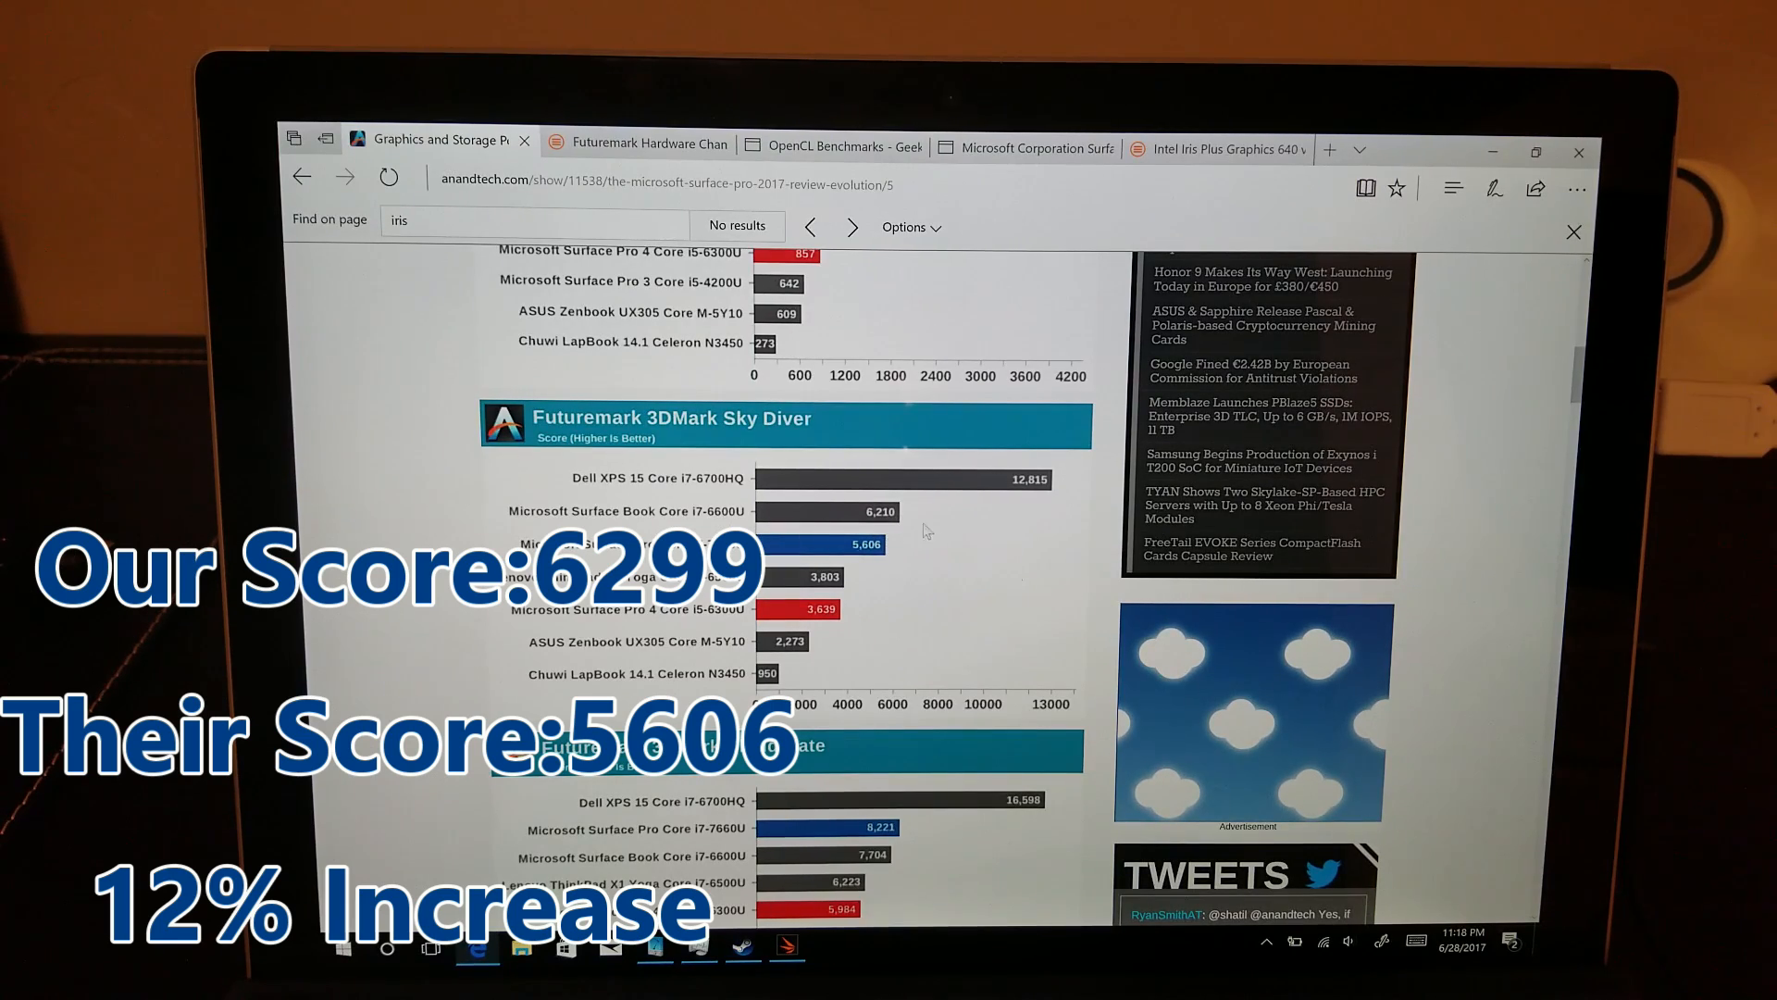
mouse_move(1019, 534)
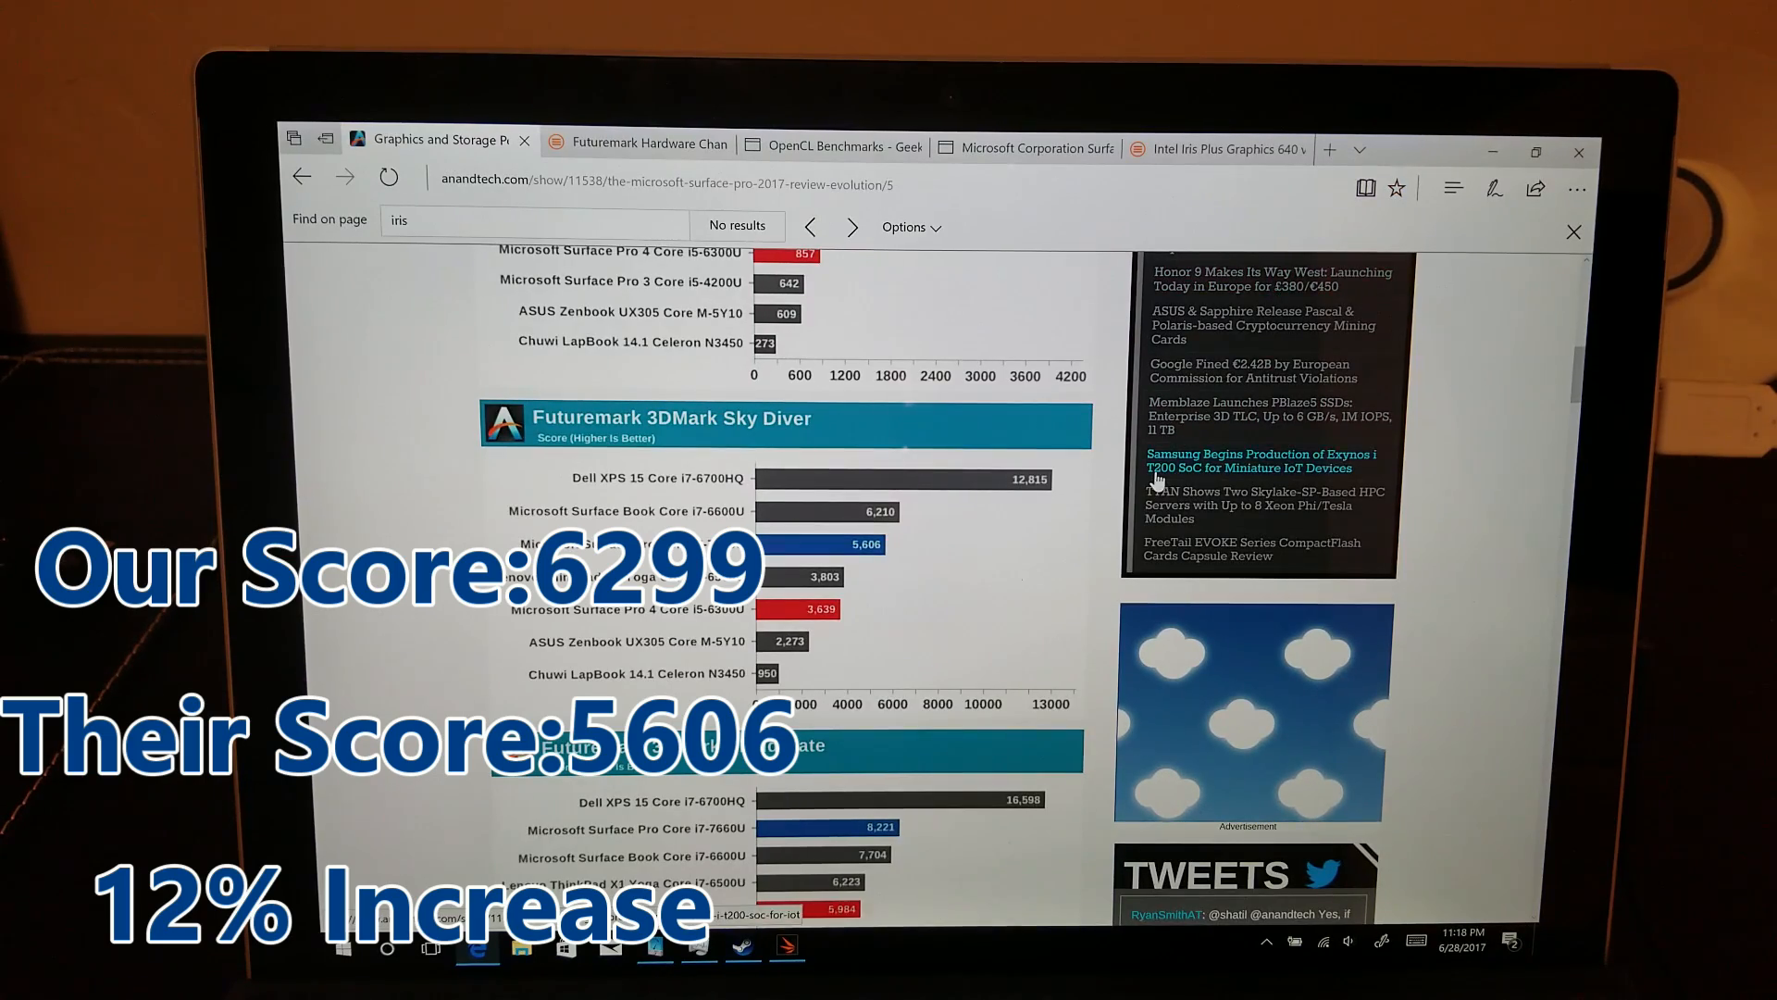
- Move down the AnandTech review to the 3DMark Sky Diver chart
scroll("down", 3)
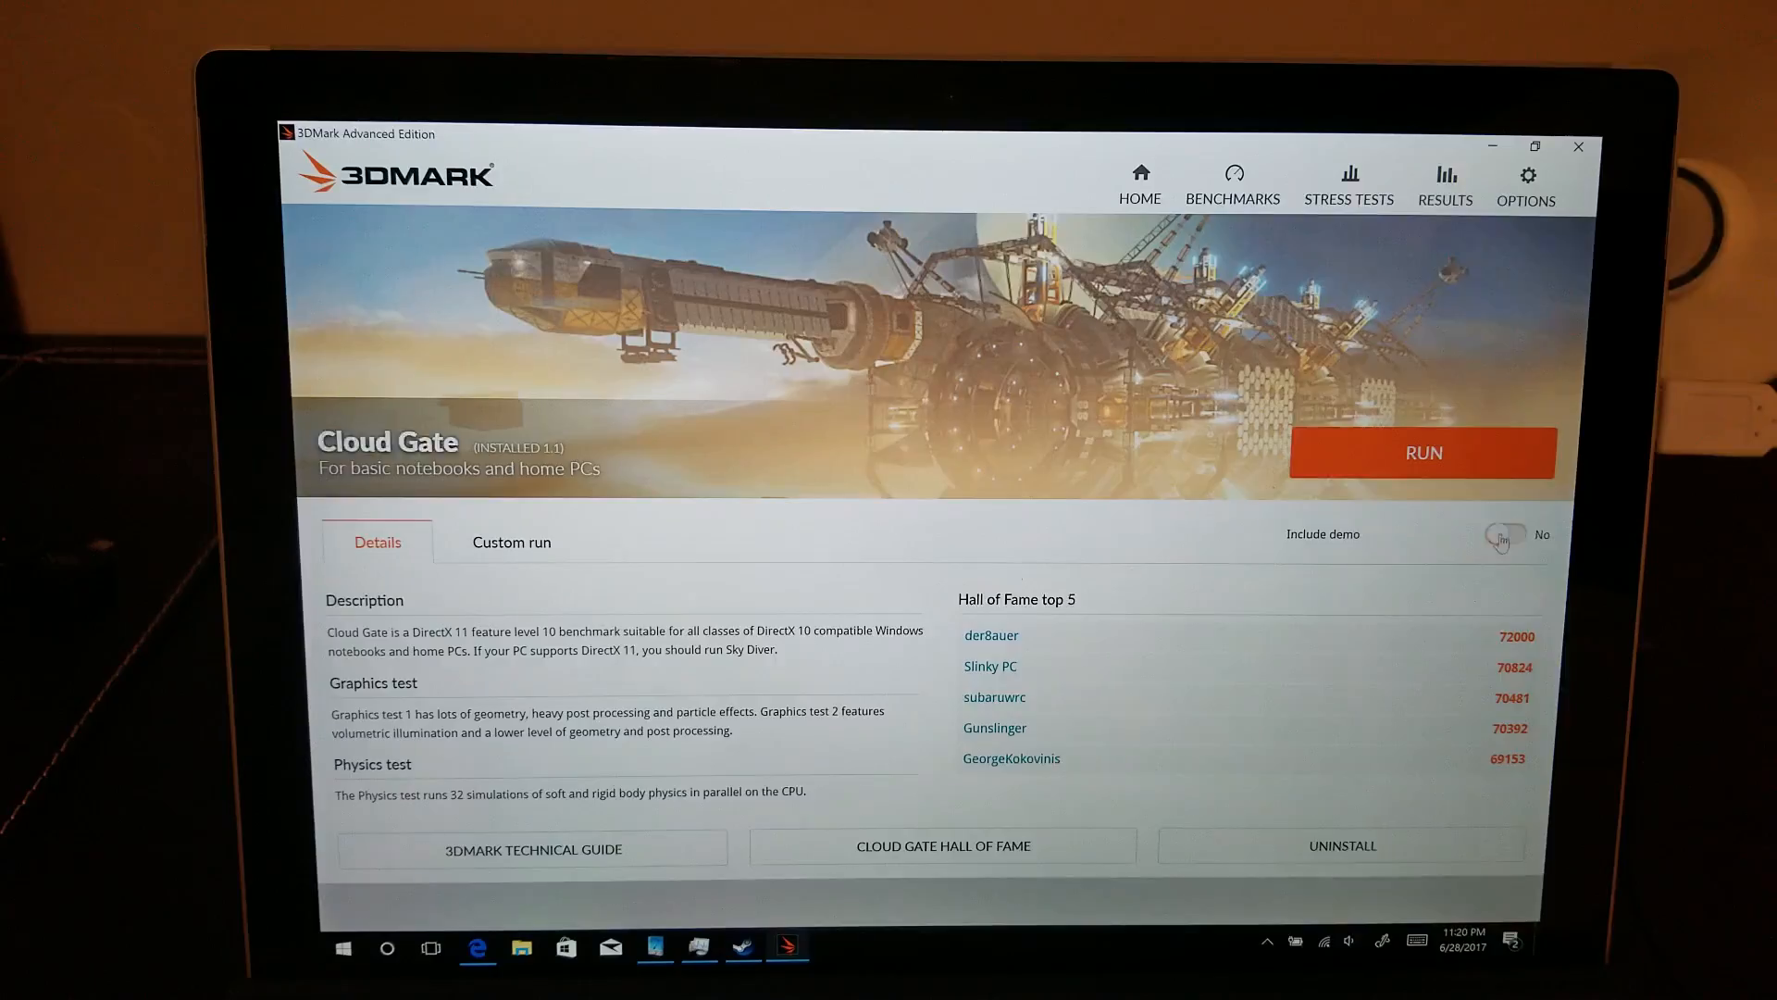
- Show 3DMark's Cloud Gate Details page with its description and Hall of Fame top 5
left_click(1421, 451)
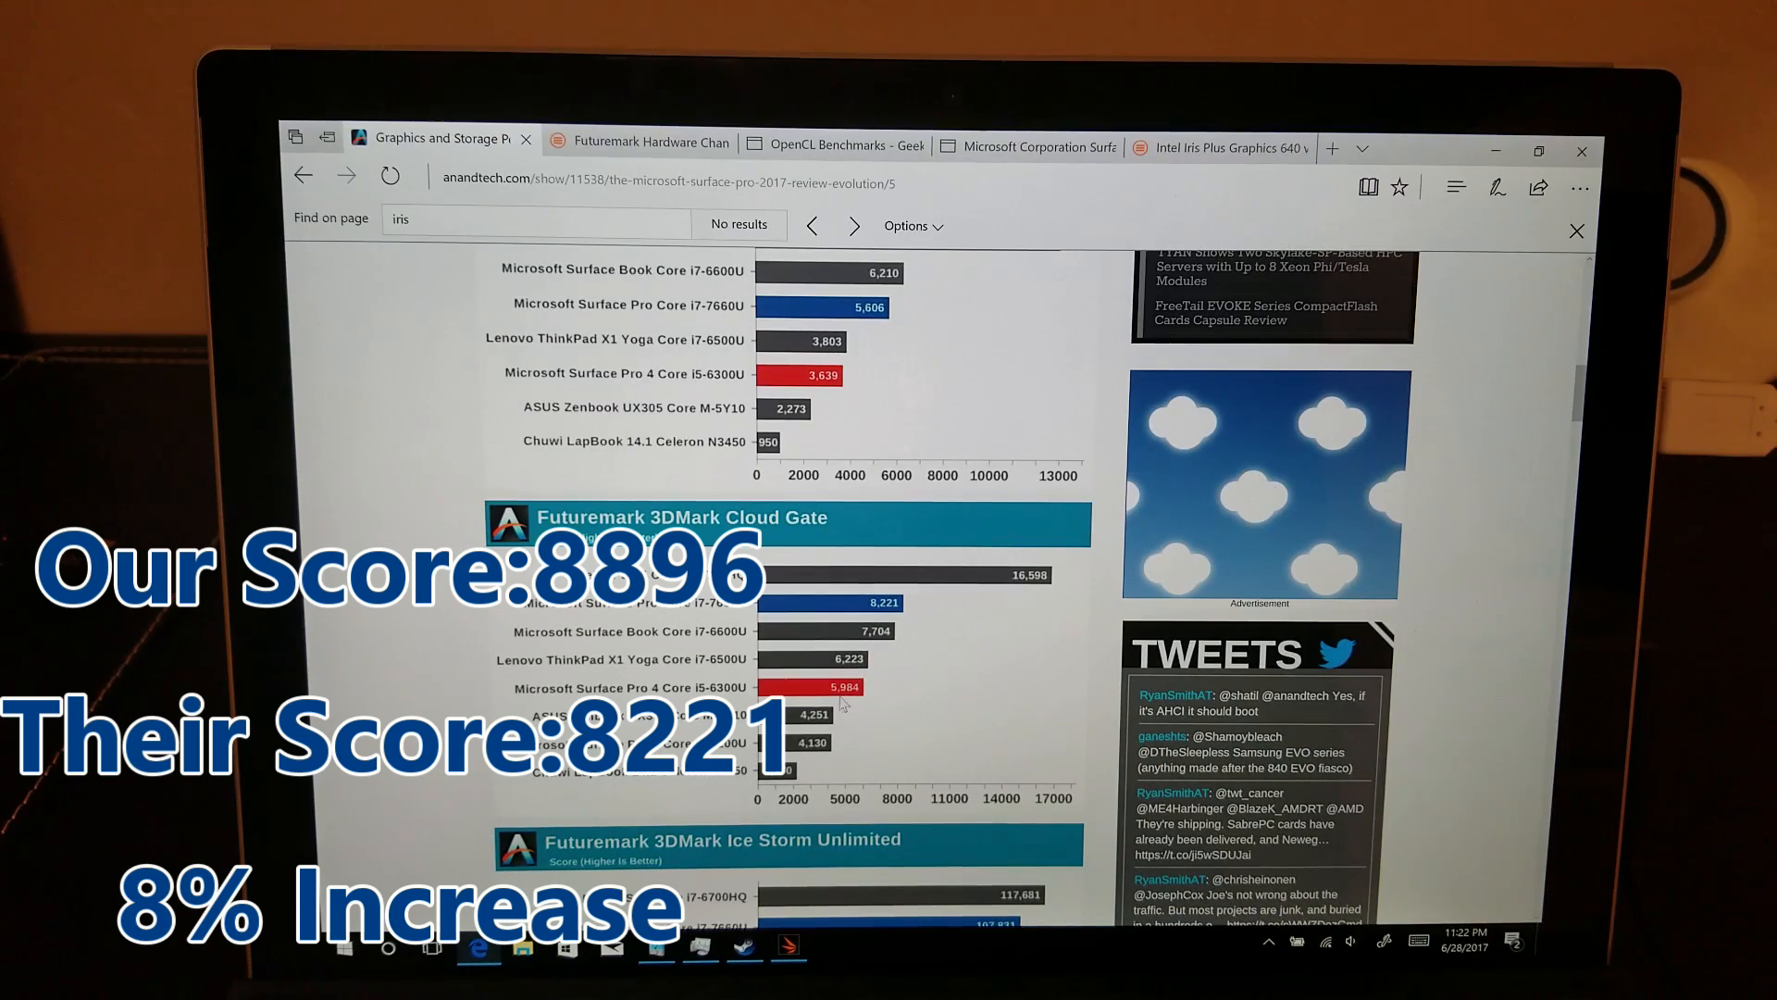
mouse_move(940, 624)
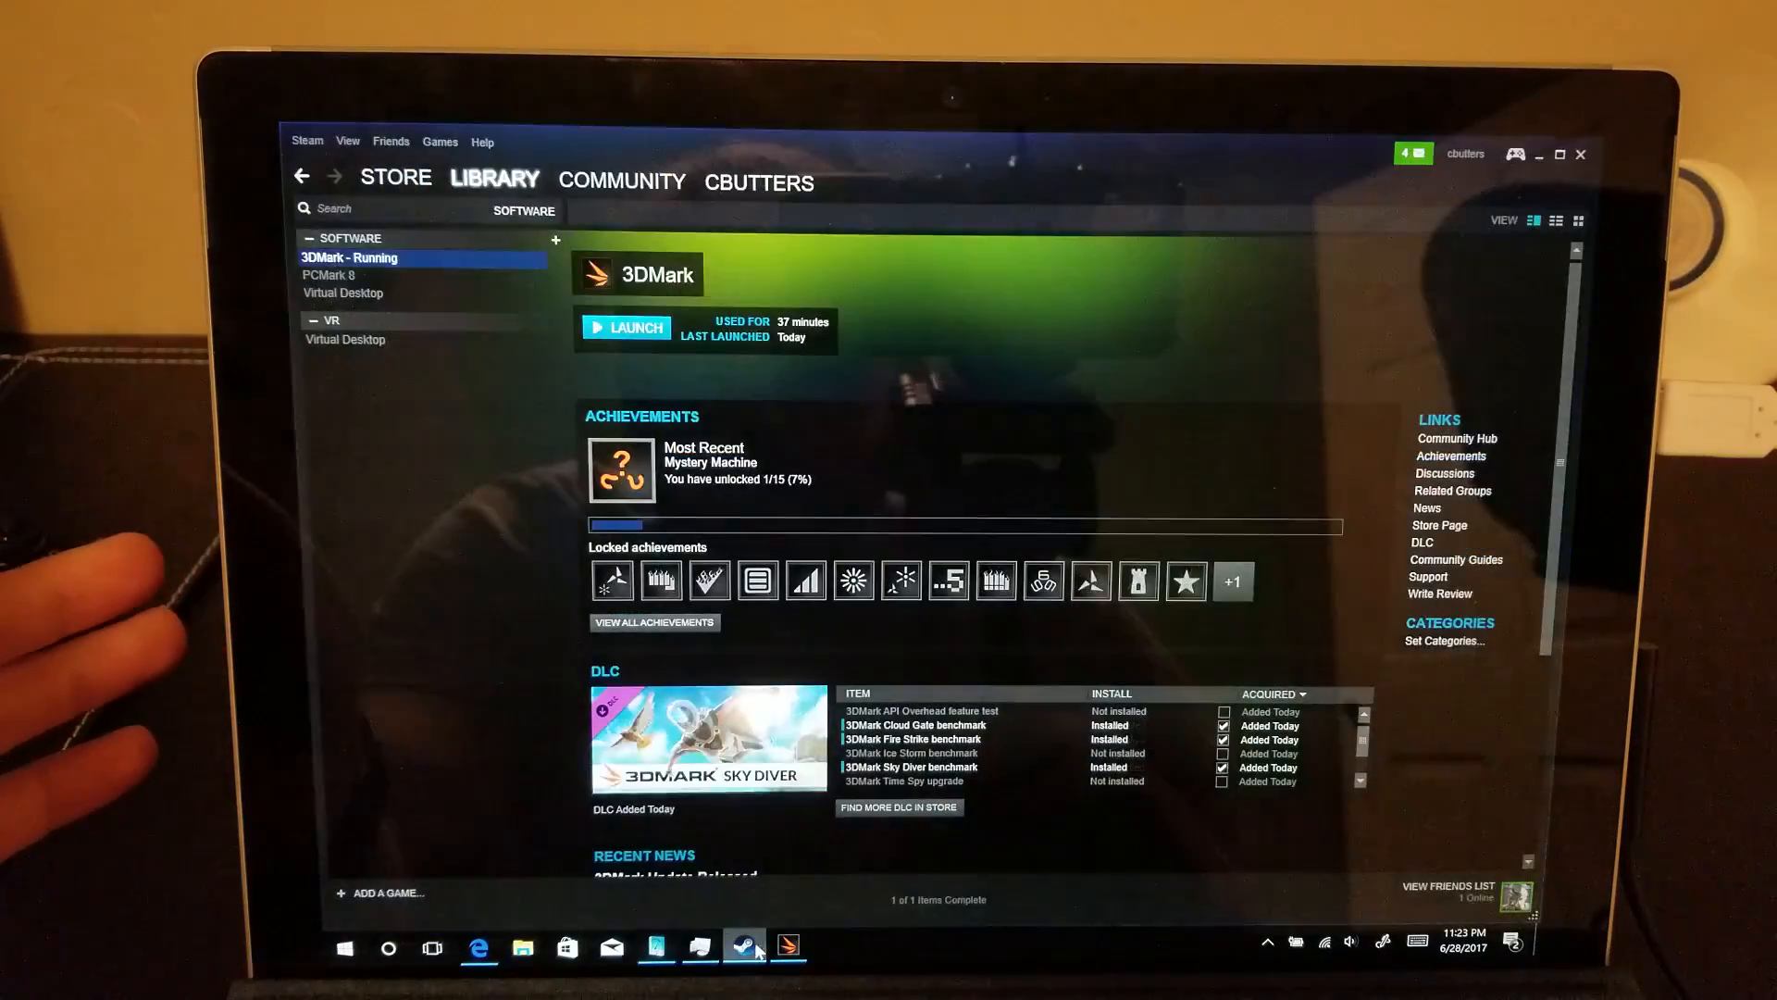
- Filter the Steam library to Games, select Tomb Raider and play it
left_click(494, 179)
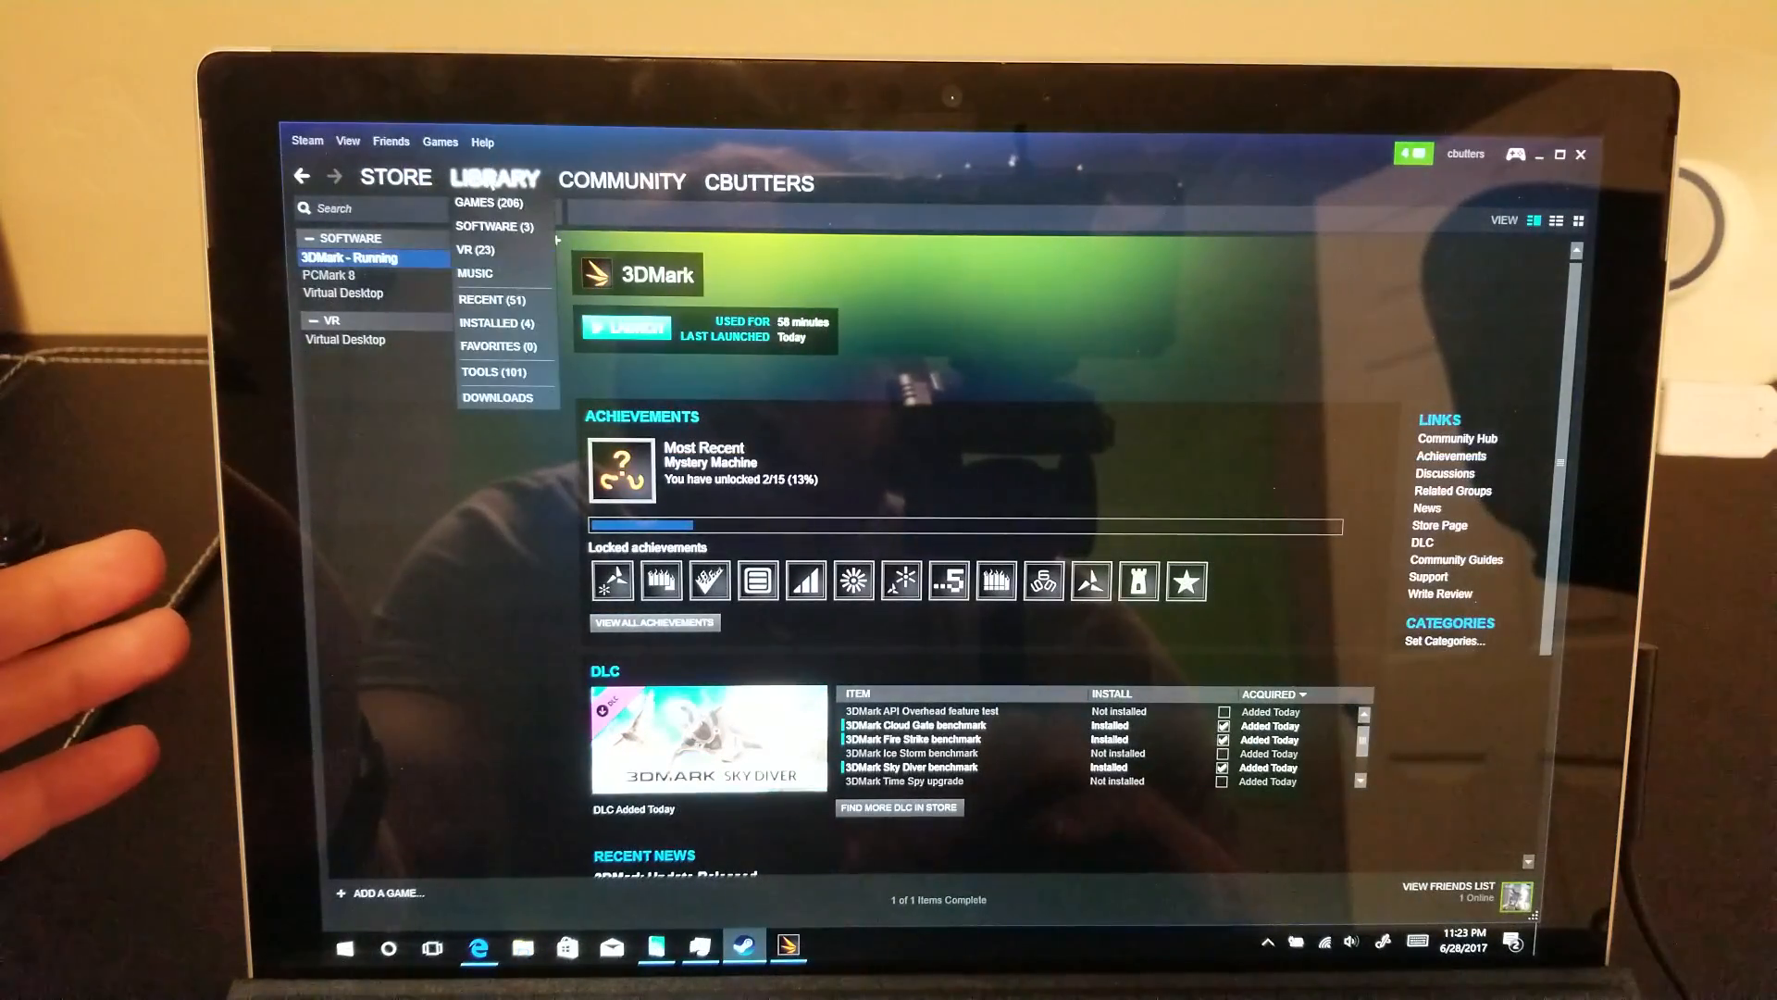
mouse_move(485, 213)
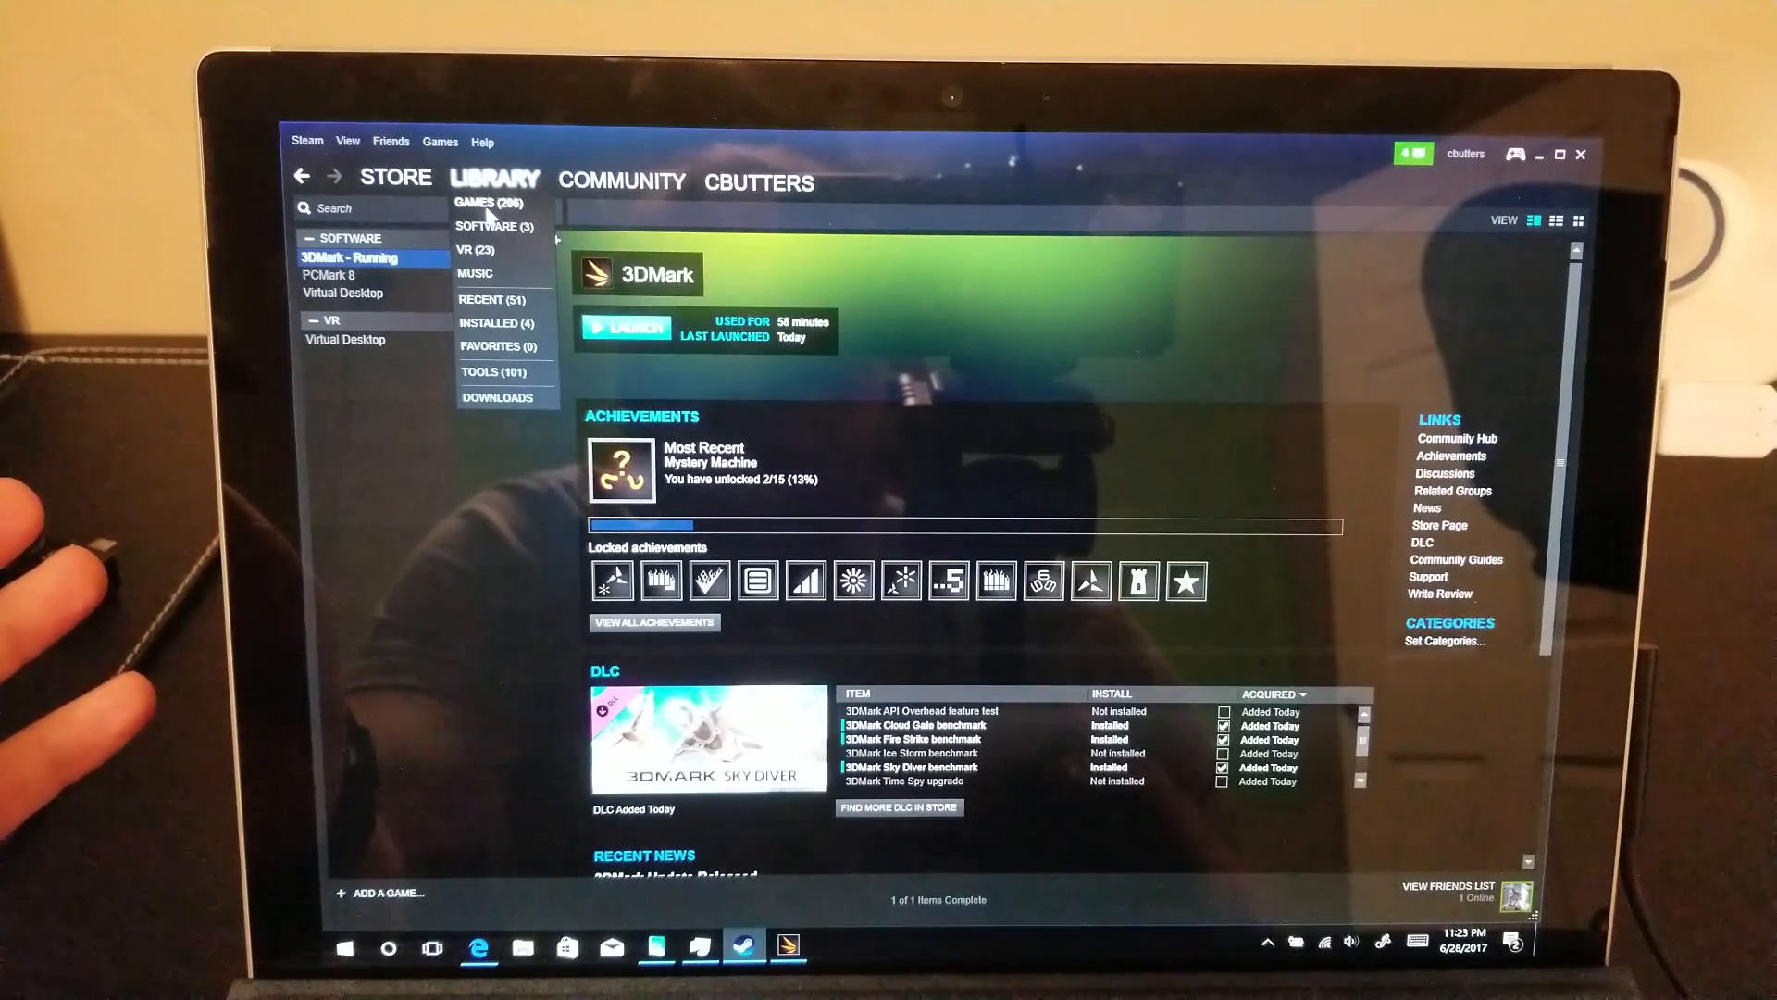
left_click(487, 202)
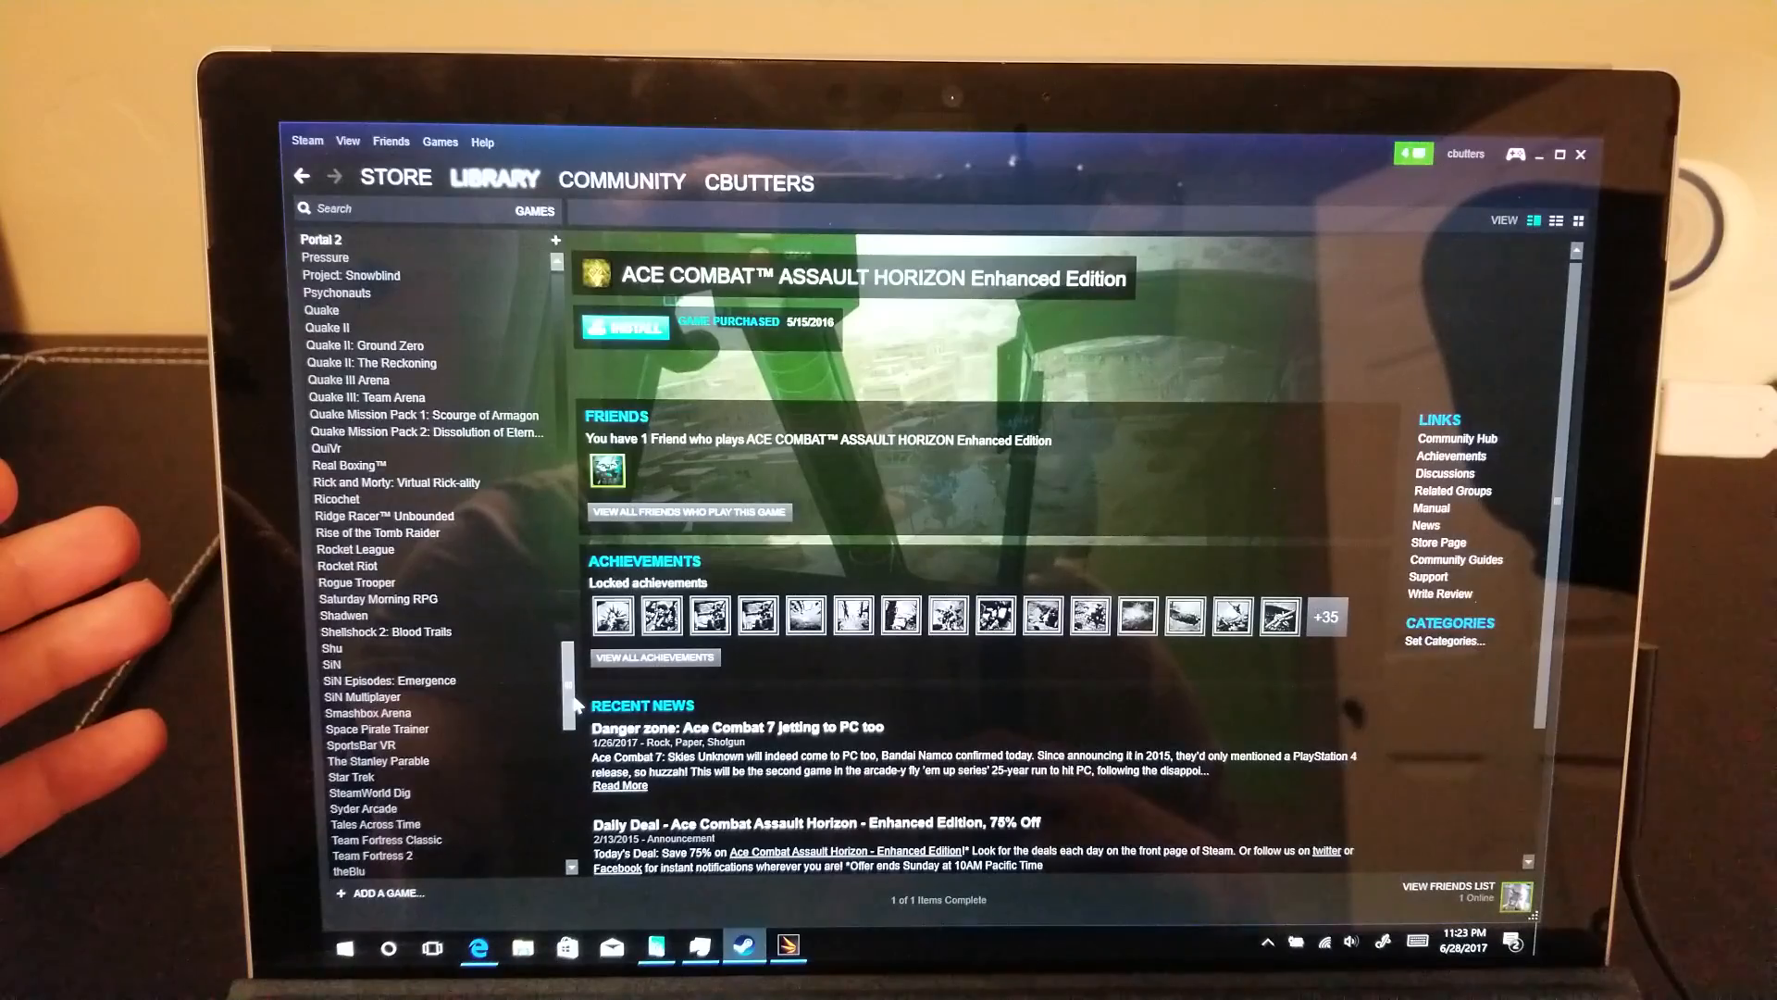
scroll("down", 3)
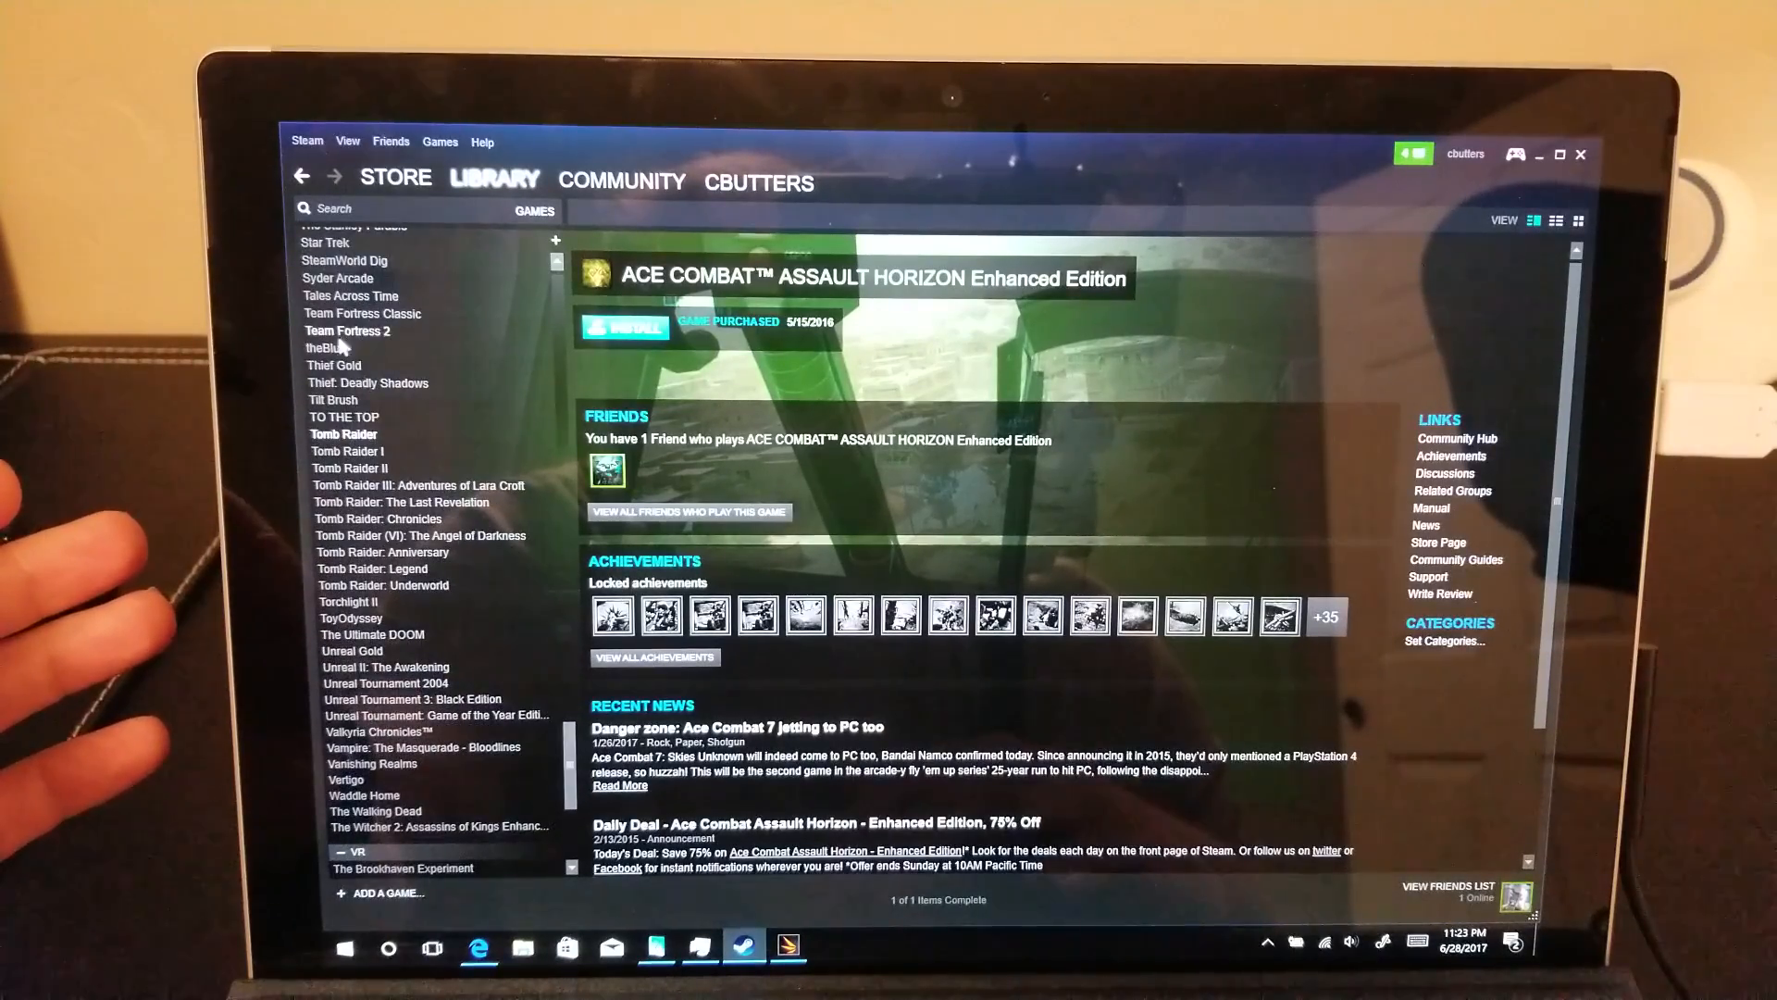
left_click(344, 433)
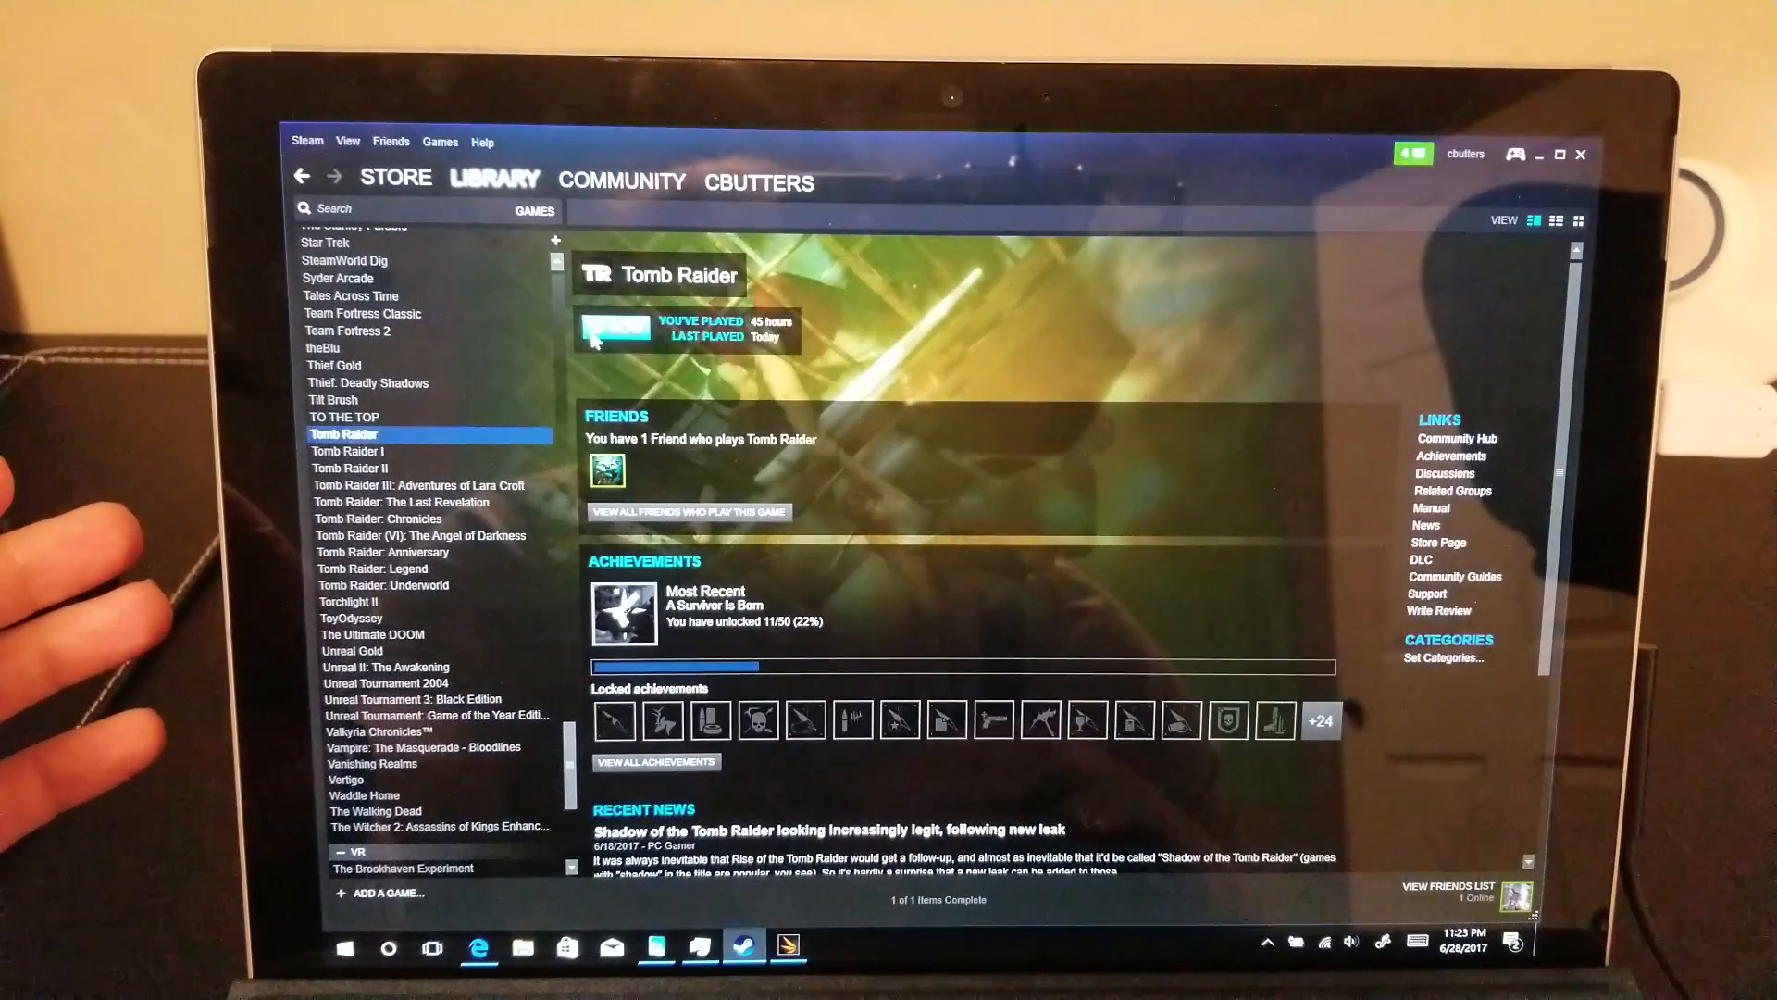
left_click(616, 326)
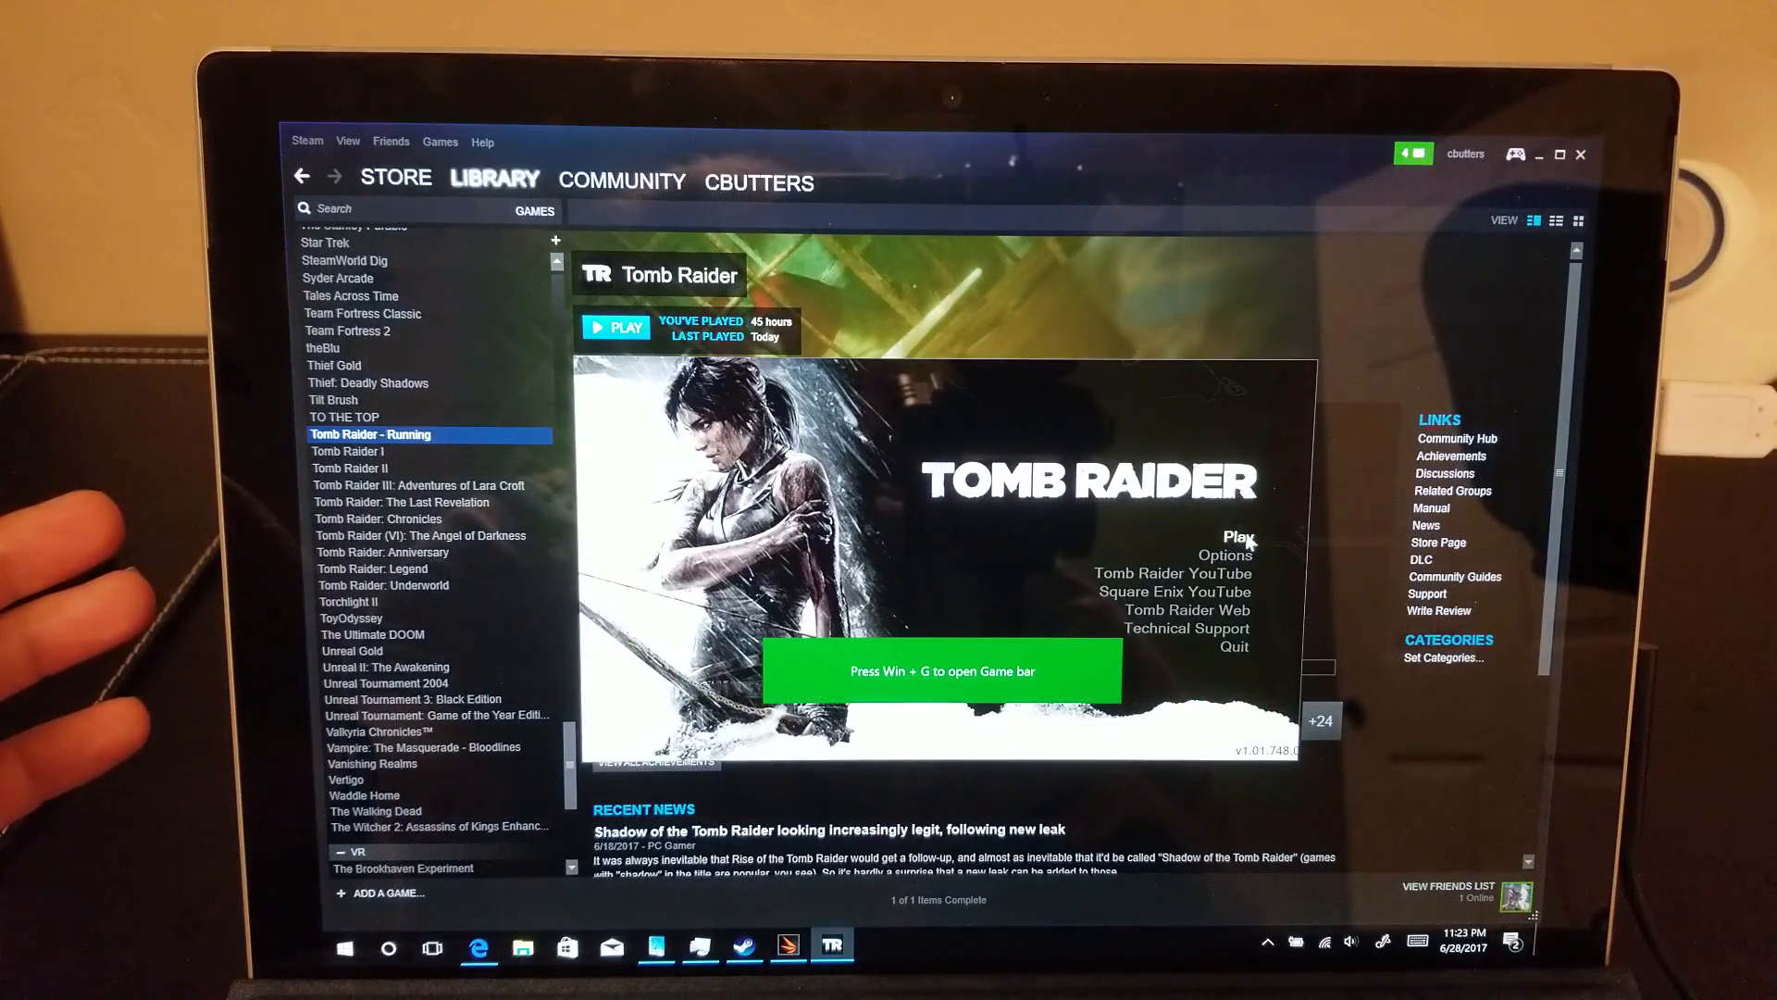